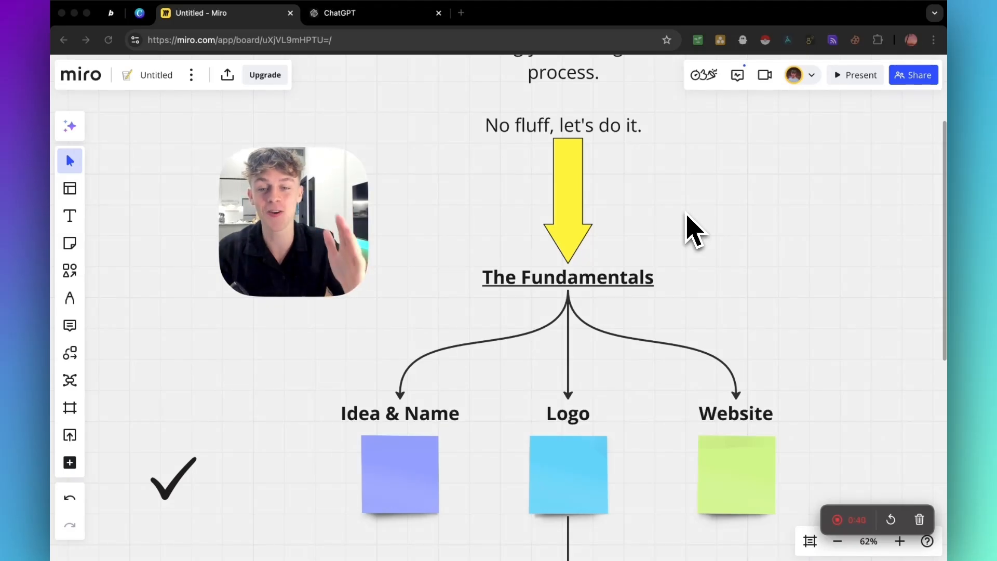
Read through ChatGPT's local-business app ideas: marketing assistant, task prioritization, customer service automation.
{"action": "left_click", "coordinate": [373, 12]}
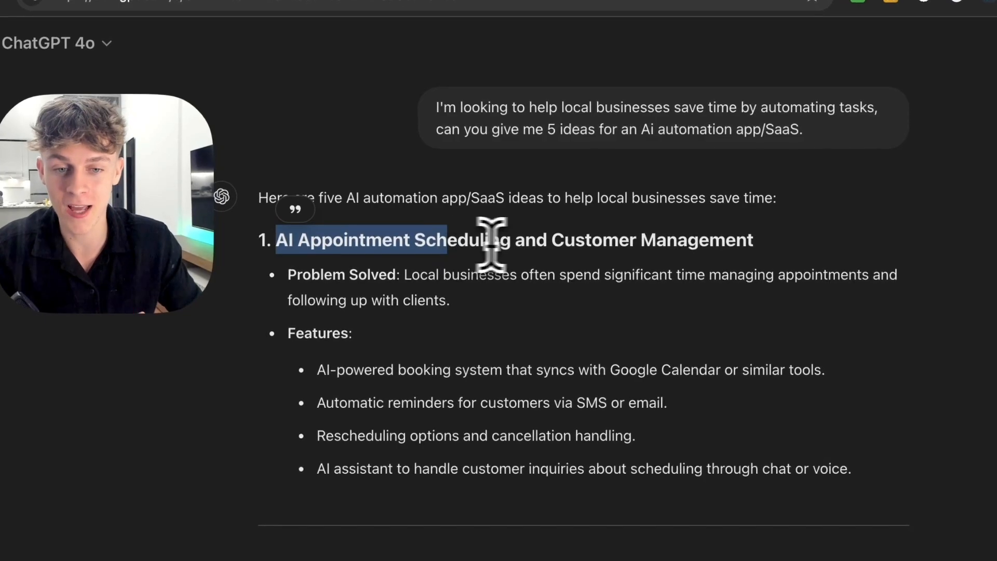
{"action": "scroll", "scroll_direction": "down", "scroll_amount": 3}
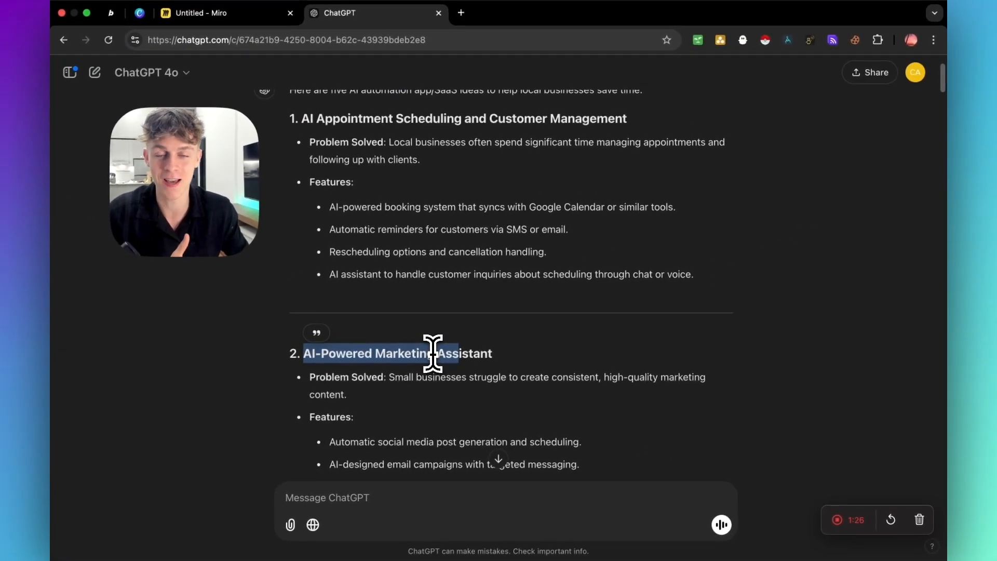
{"action": "scroll", "scroll_direction": "down", "scroll_amount": 3}
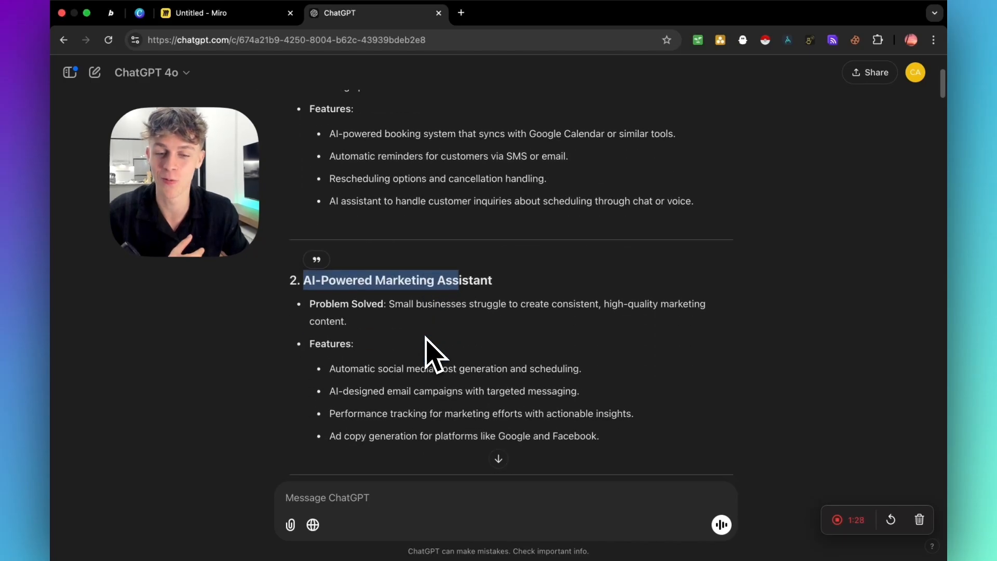
{"action": "scroll", "scroll_direction": "down", "scroll_amount": 3}
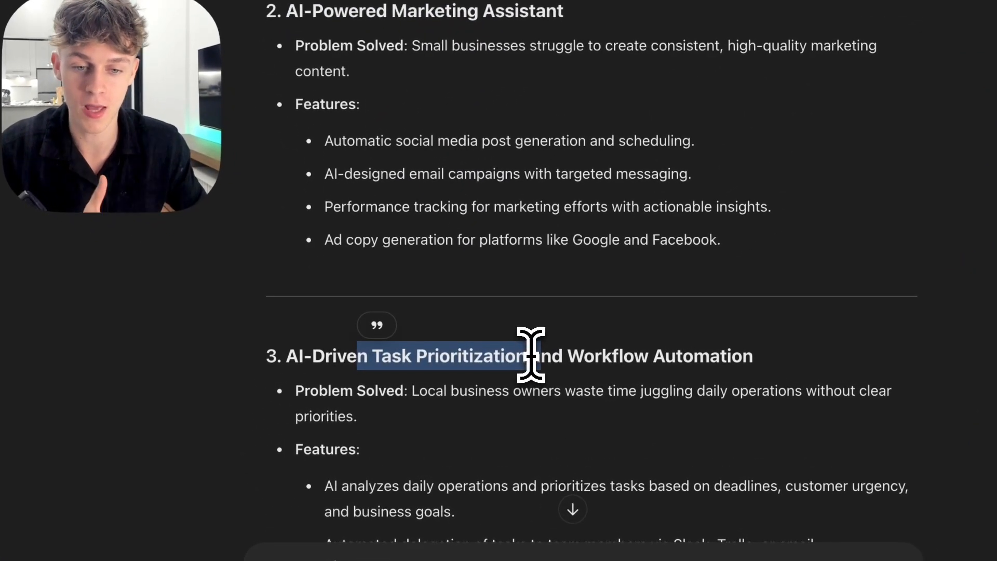
{"action": "scroll", "scroll_direction": "down", "scroll_amount": 3}
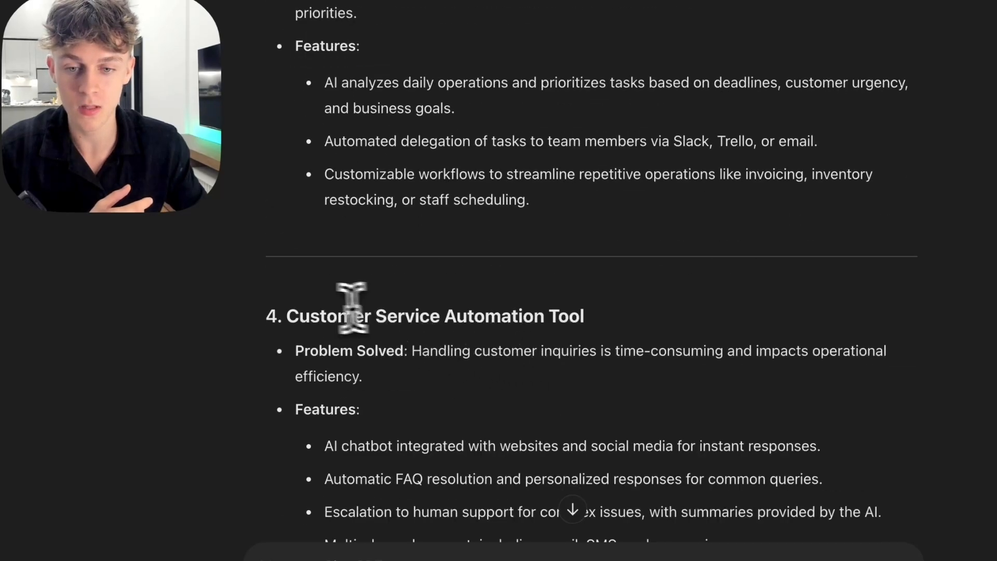
{"action": "scroll", "scroll_direction": "down", "scroll_amount": 3}
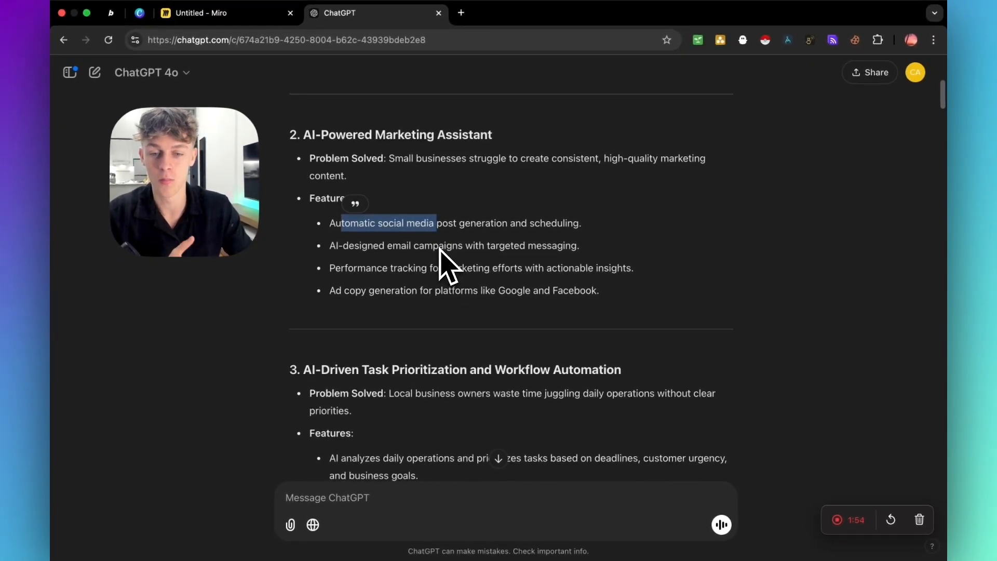
Choose idea number two and review ChatGPT's purple-gradient Bolt.new design prompt.
{"action": "scroll", "scroll_direction": "down", "scroll_amount": 3}
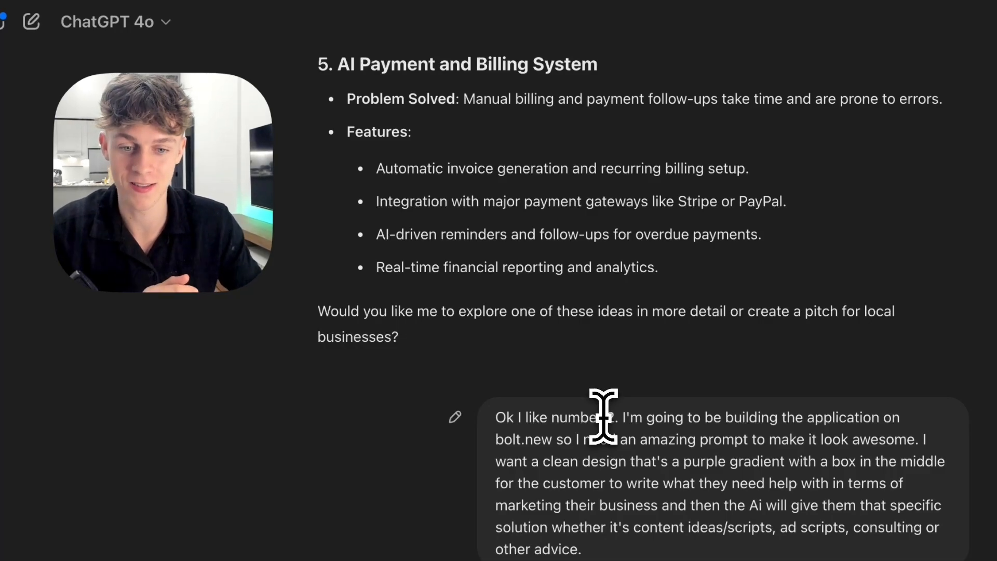
{"action": "left_click_drag", "start_coordinate": [622, 417], "coordinate": [779, 417]}
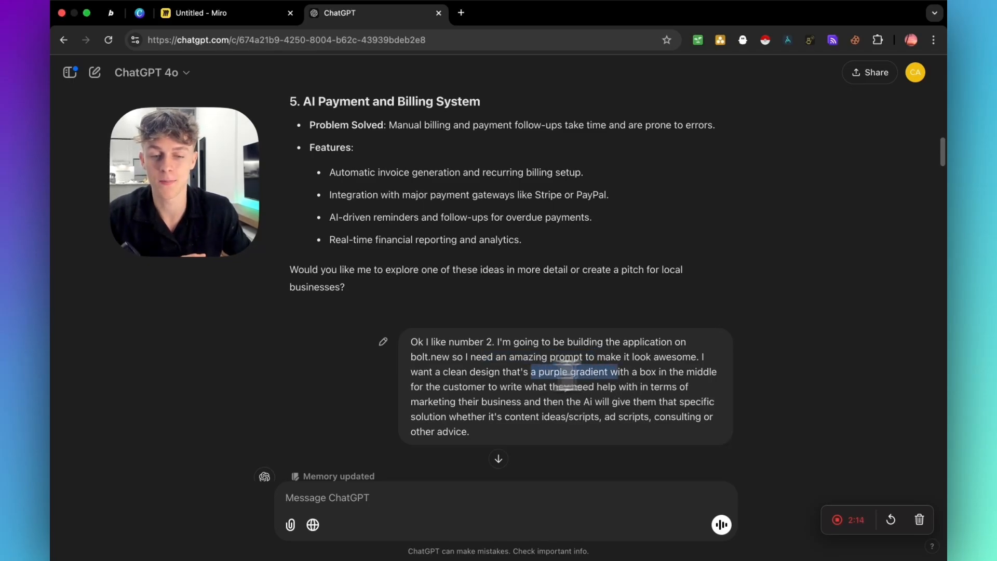
{"action": "scroll", "scroll_direction": "down", "scroll_amount": 3}
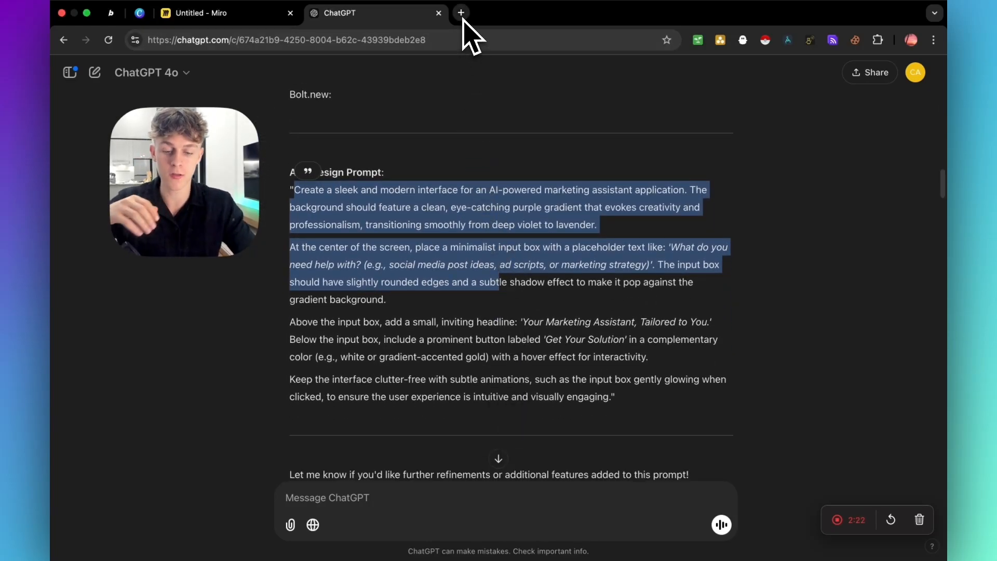
Open bolt.new in a new tab, then return to ChatGPT's Design Prompt text.
{"action": "left_click", "coordinate": [460, 13]}
{"action": "type", "text": "https://bolt.new"}
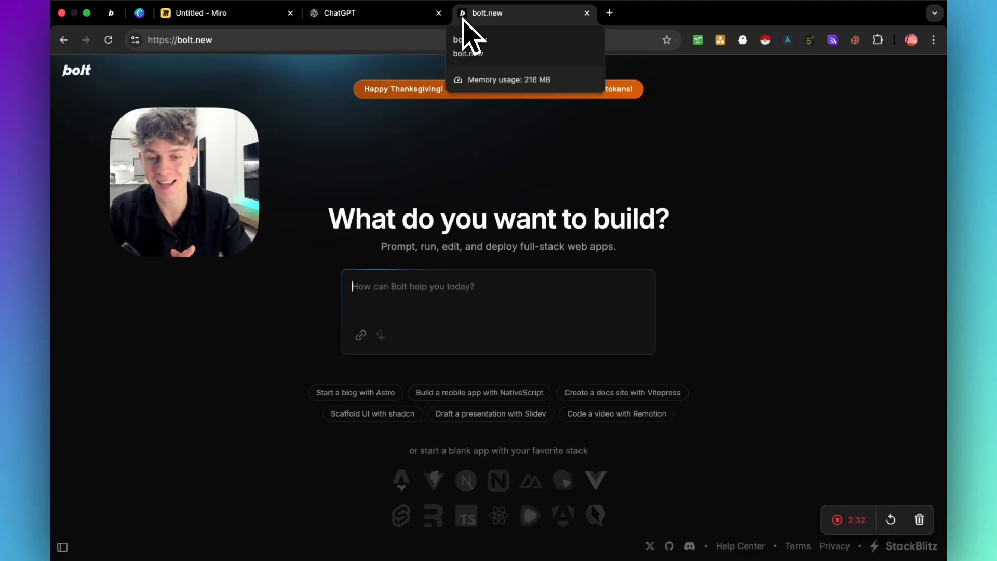
{"action": "left_click", "coordinate": [349, 13]}
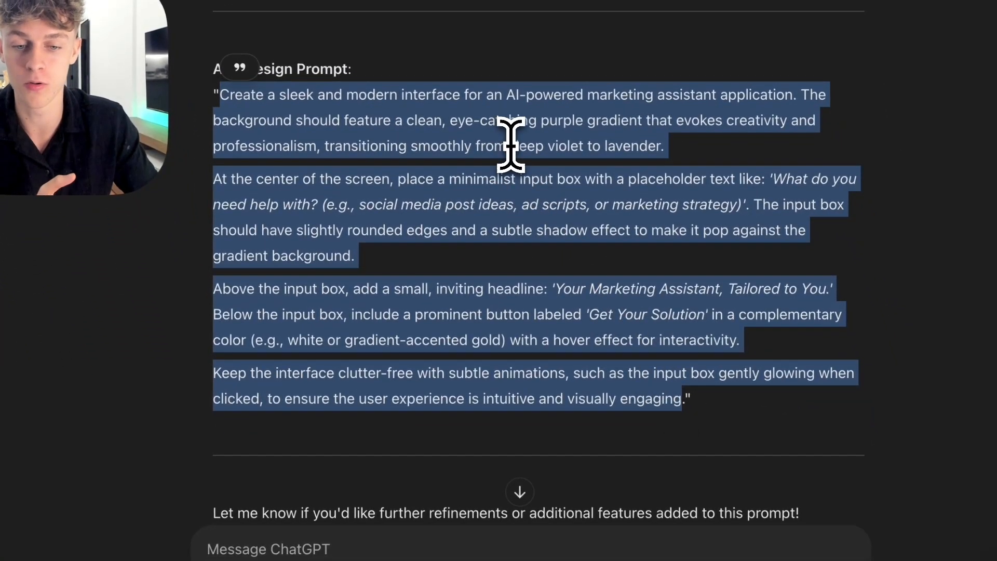
{"action": "scroll", "scroll_direction": "down", "scroll_amount": 3}
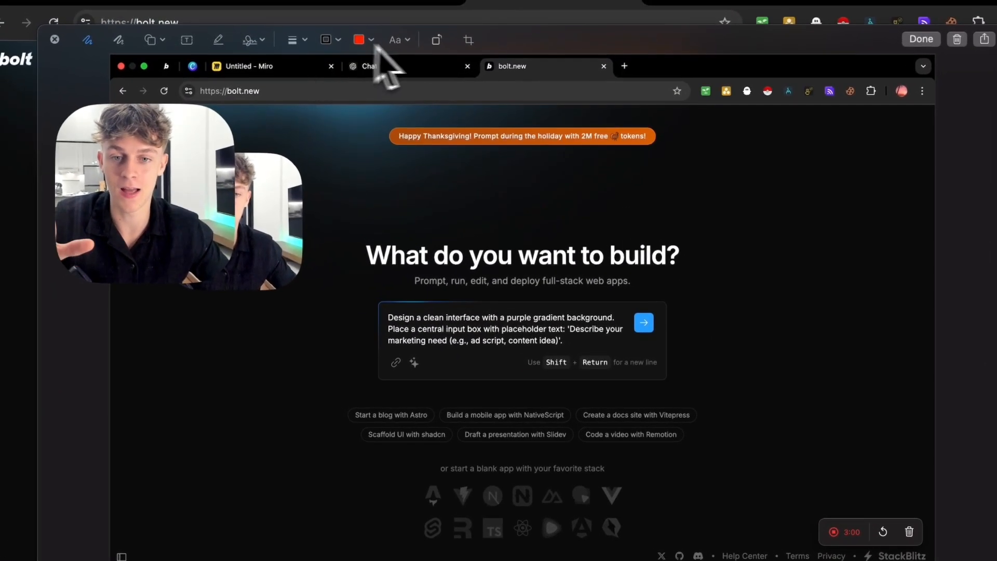
Put the short purple-gradient marketing interface prompt into bolt.new's build box.
{"action": "left_click", "coordinate": [468, 39]}
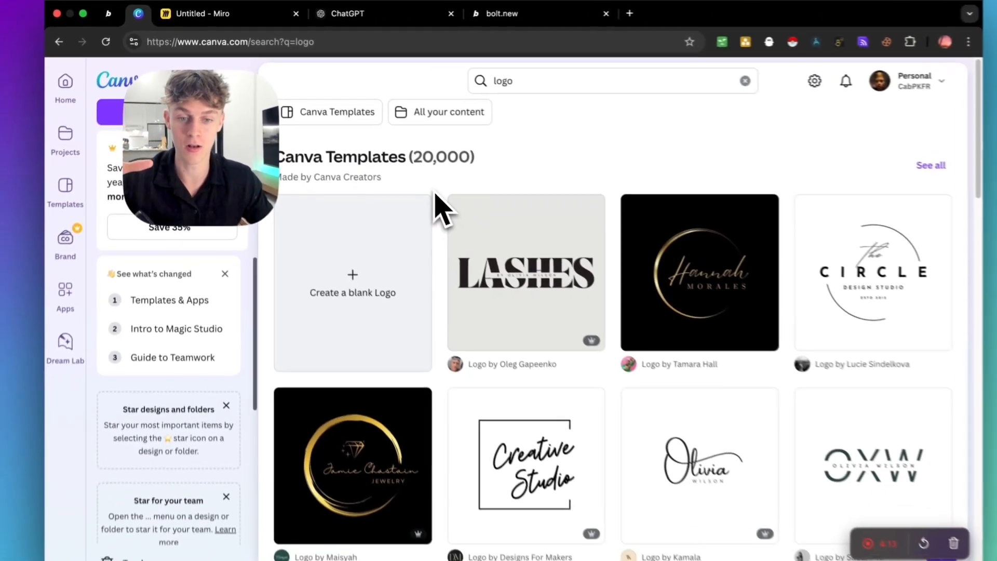
Scroll Canva's logo template results and open a black-and-white logo template.
{"action": "scroll", "scroll_direction": "down", "scroll_amount": 3}
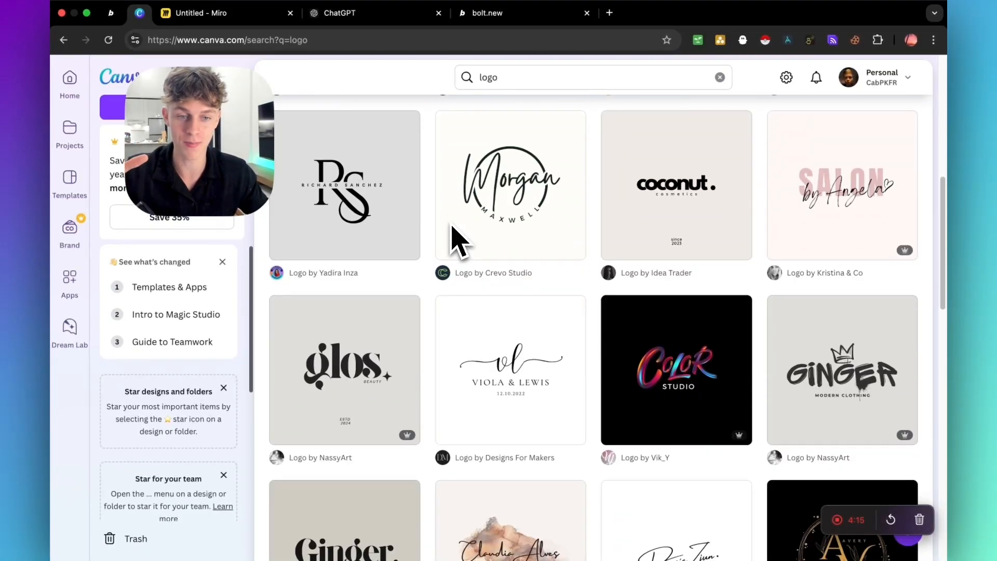
{"action": "scroll", "scroll_direction": "down", "scroll_amount": 3}
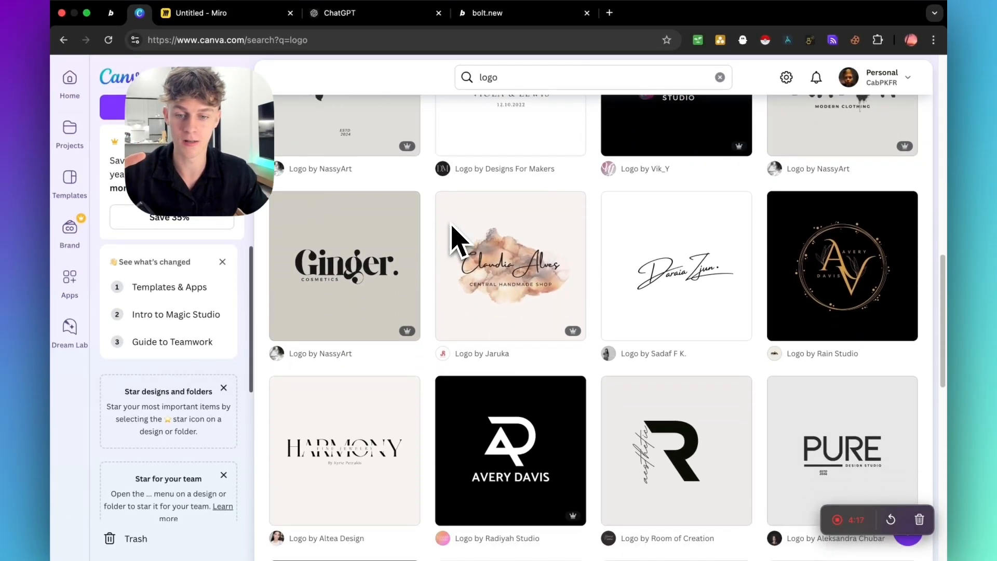
{"action": "left_click", "coordinate": [510, 265]}
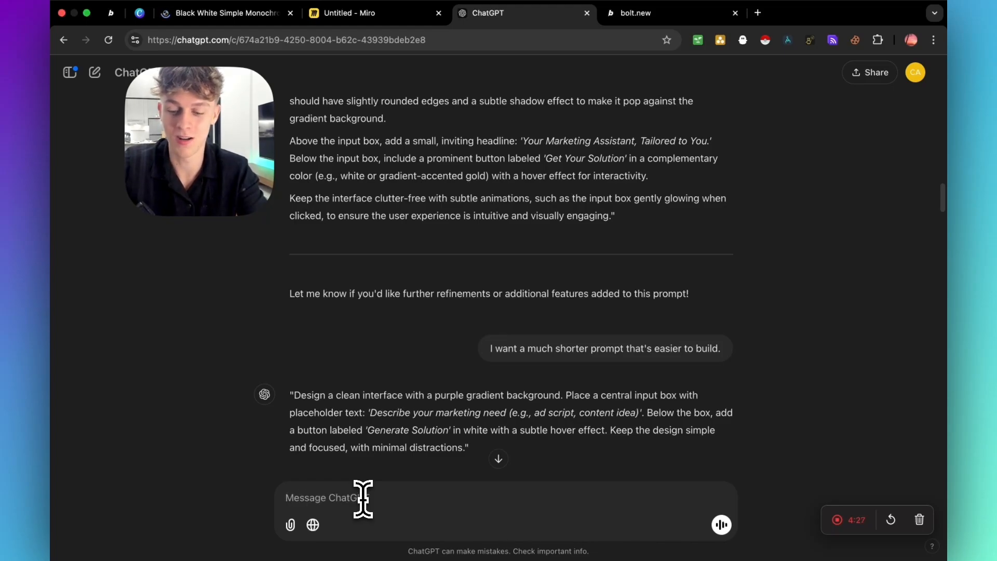
Start typing 'Give me a name for this tool' in ChatGPT.
{"action": "type", "text": "Give me a name for this"}
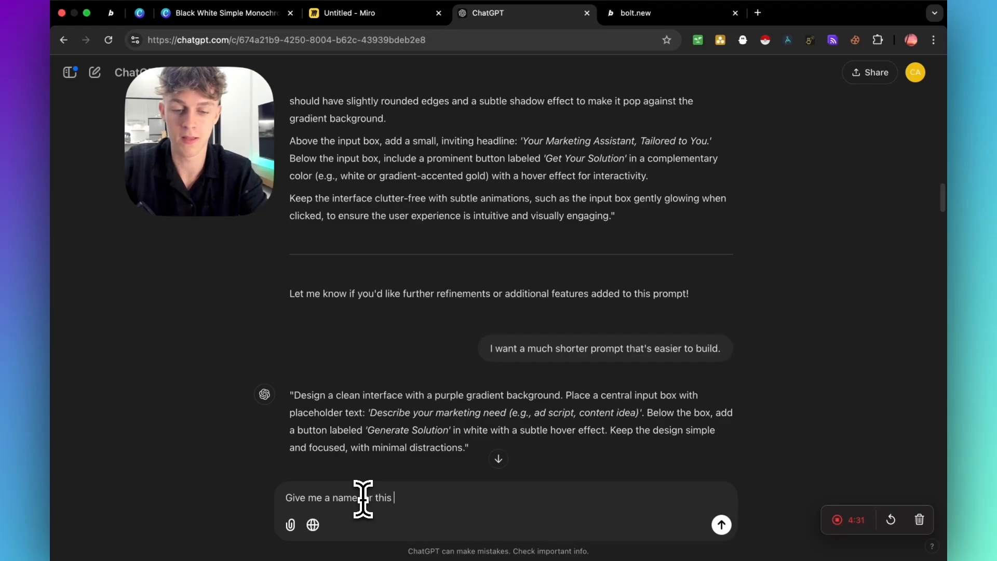
Finish the name request, then view bolt.new's purple Marketing Assistant preview.
{"action": "type", "text": "tool"}
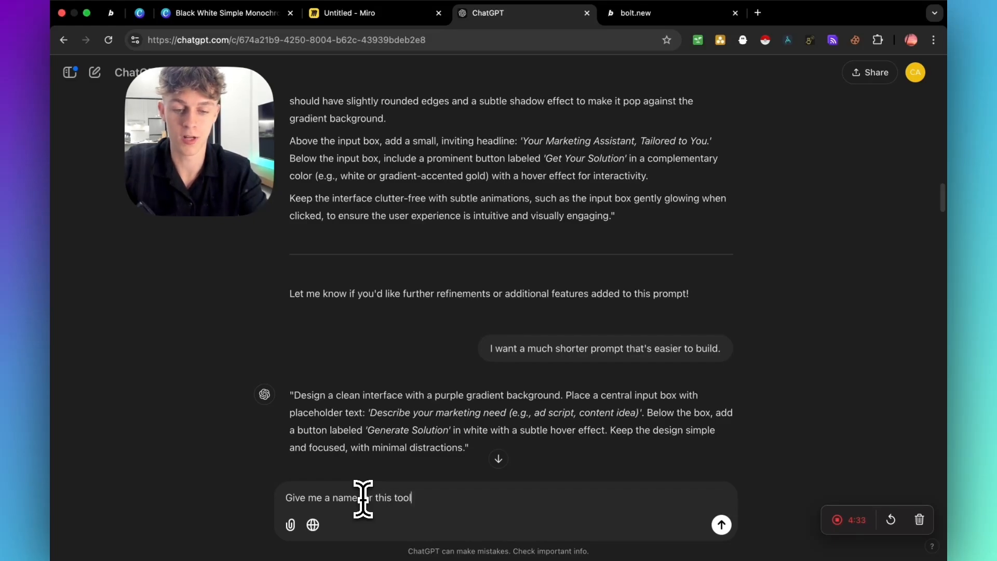
{"action": "left_click", "coordinate": [665, 12]}
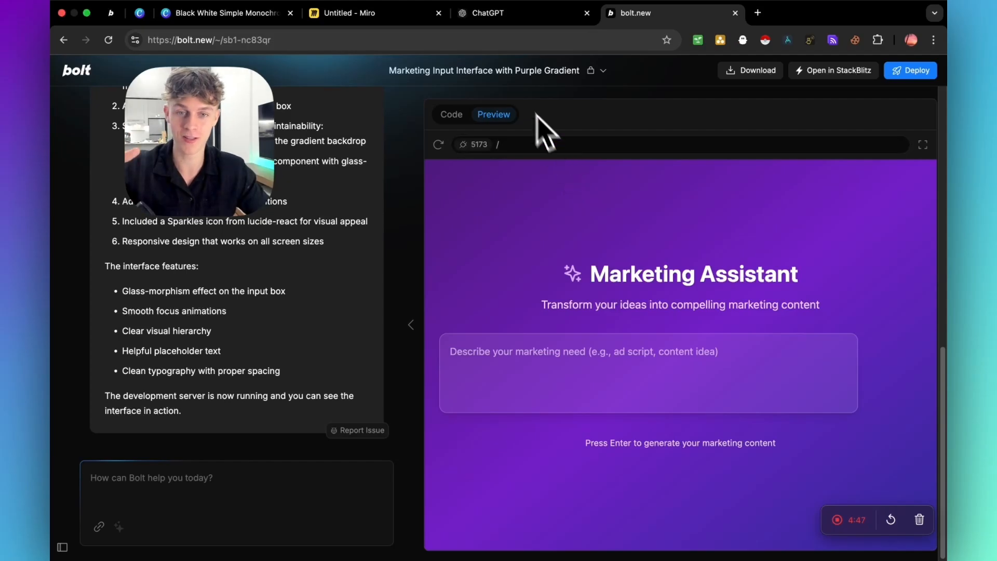
{"action": "mouse_move", "coordinate": [502, 13]}
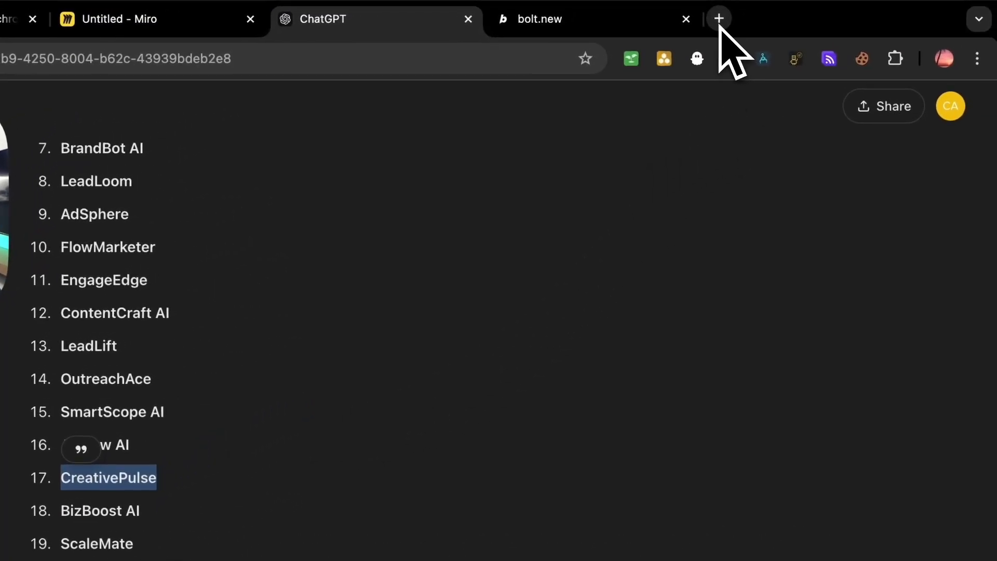
Open a new browser tab after reviewing ChatGPT's name list, including CreativePulse.
{"action": "left_click", "coordinate": [573, 18]}
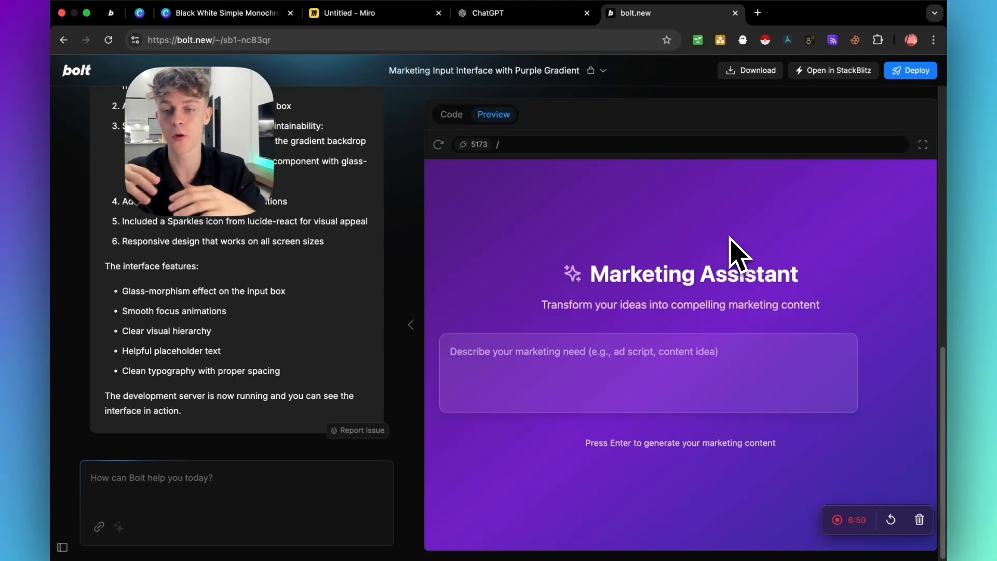
{"action": "mouse_move", "coordinate": [524, 379]}
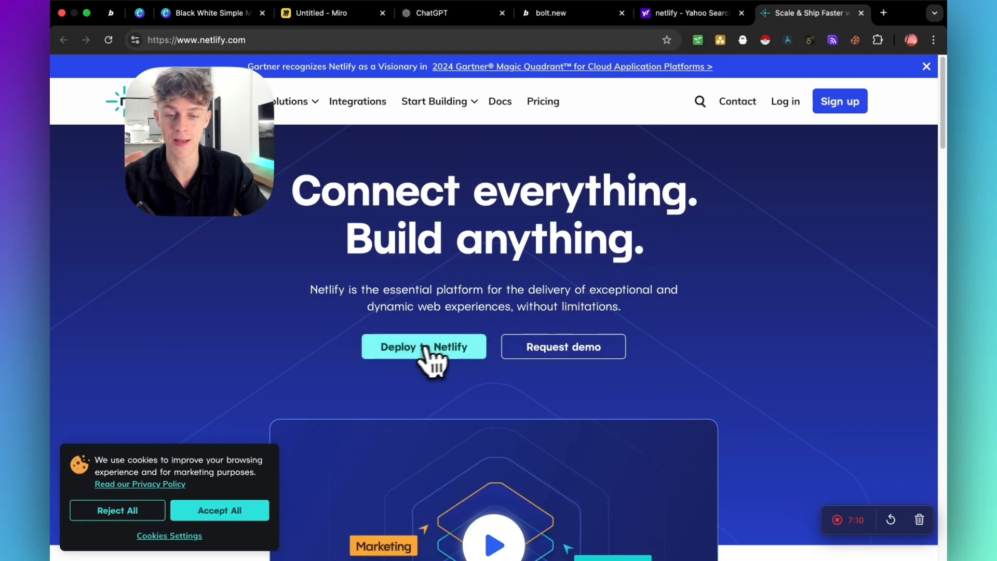
Open the Netlify site to begin deploying the app.
{"action": "left_click", "coordinate": [553, 12]}
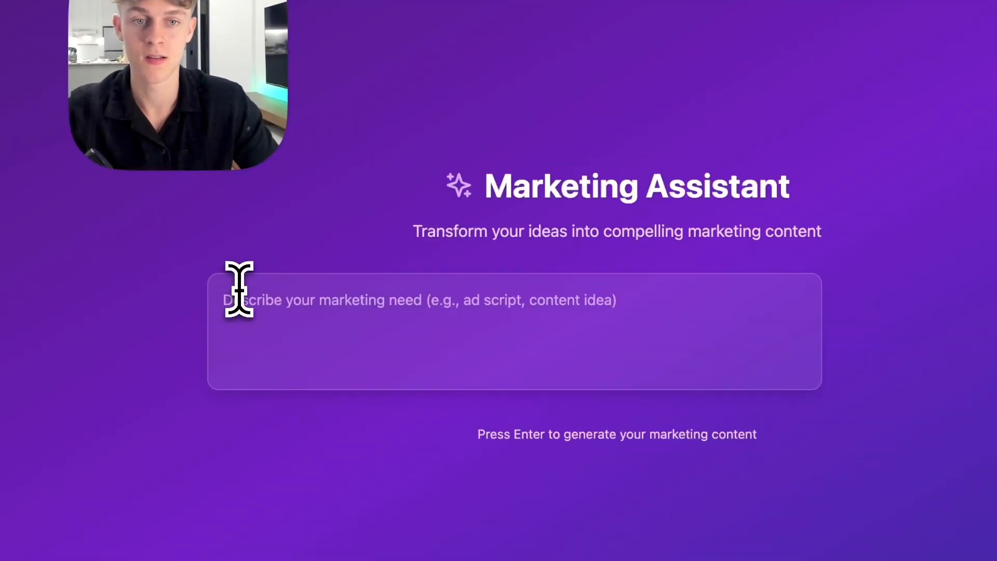
{"action": "mouse_move", "coordinate": [512, 302]}
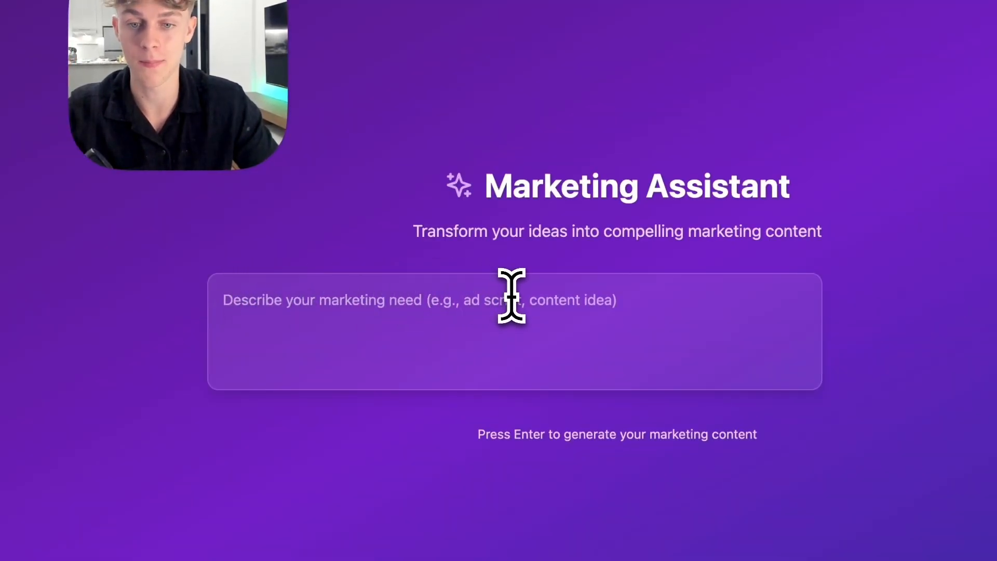
Type 'Give me 5 ideas of content for my salon business' and switch tabs.
{"action": "type", "text": "Give me 5 ideas of content for my salon business"}
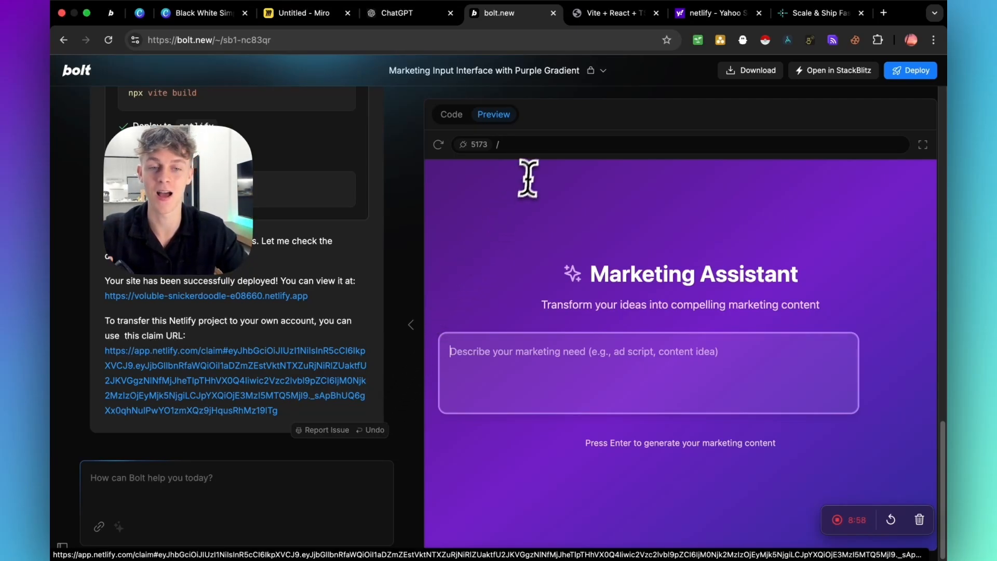
{"action": "left_click", "coordinate": [299, 13]}
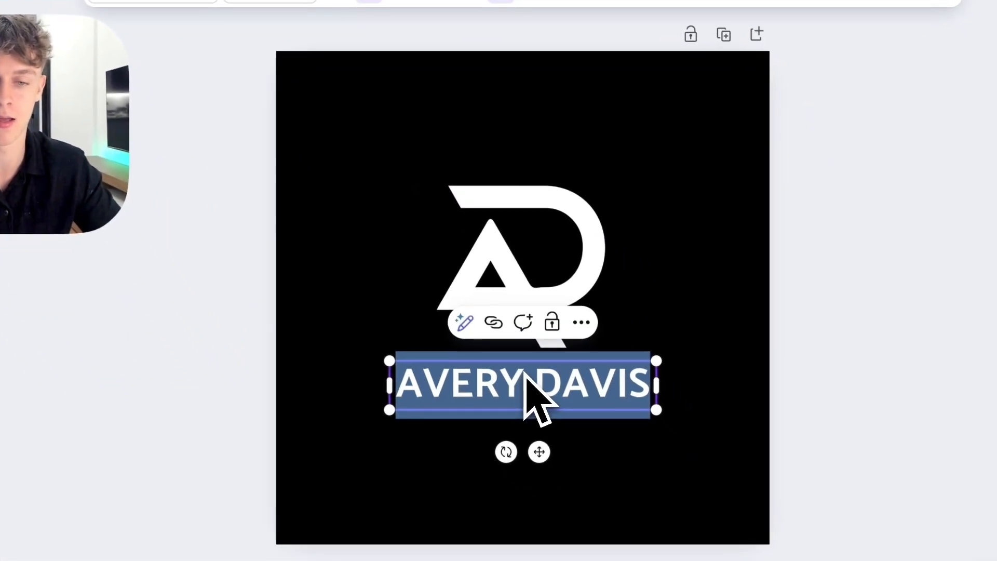
Change the logo's name text to CREATIVE PULSE.
{"action": "type", "text": "CREATIF"}
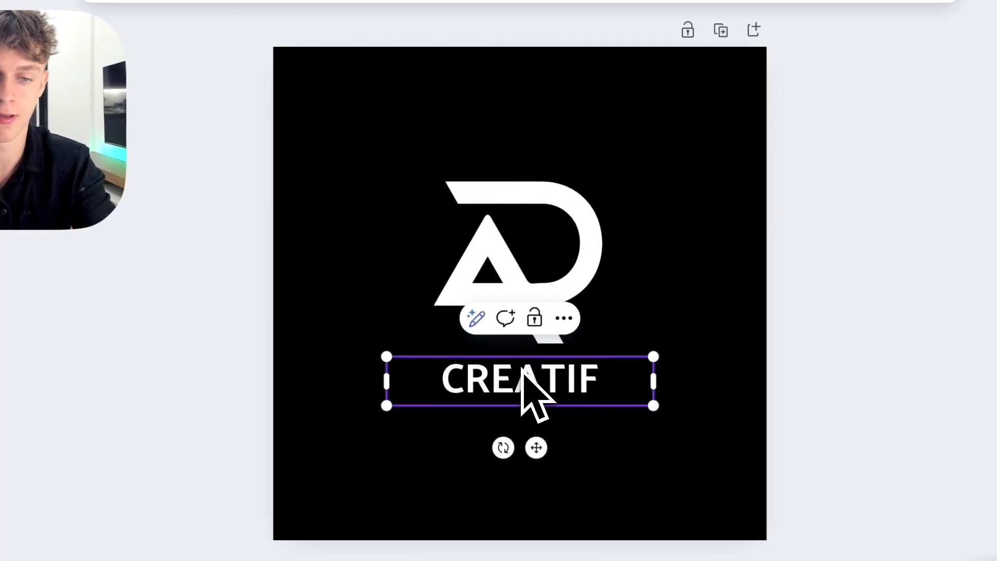
{"action": "type", "text": "CREATIVE PULSE"}
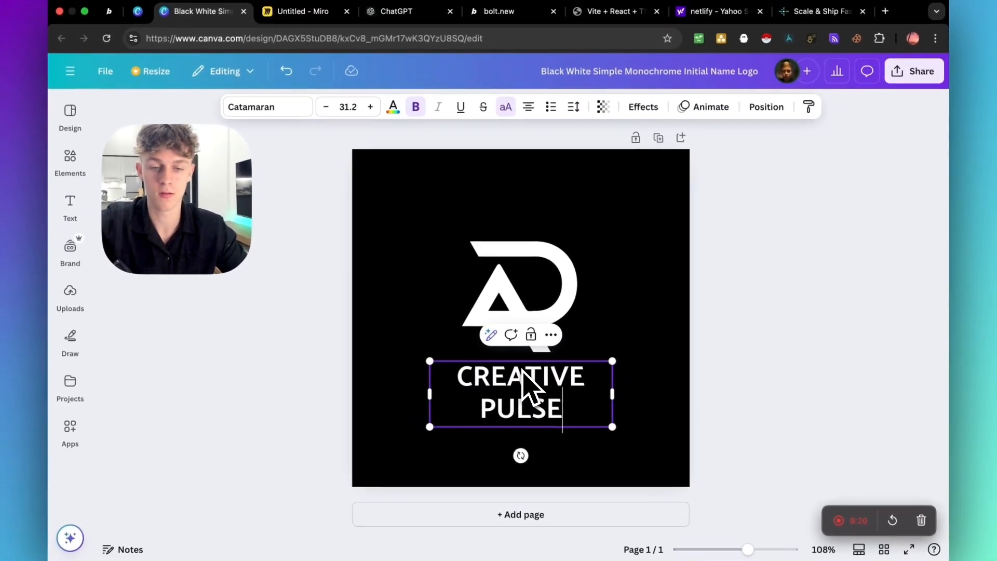
{"action": "left_click", "coordinate": [520, 297]}
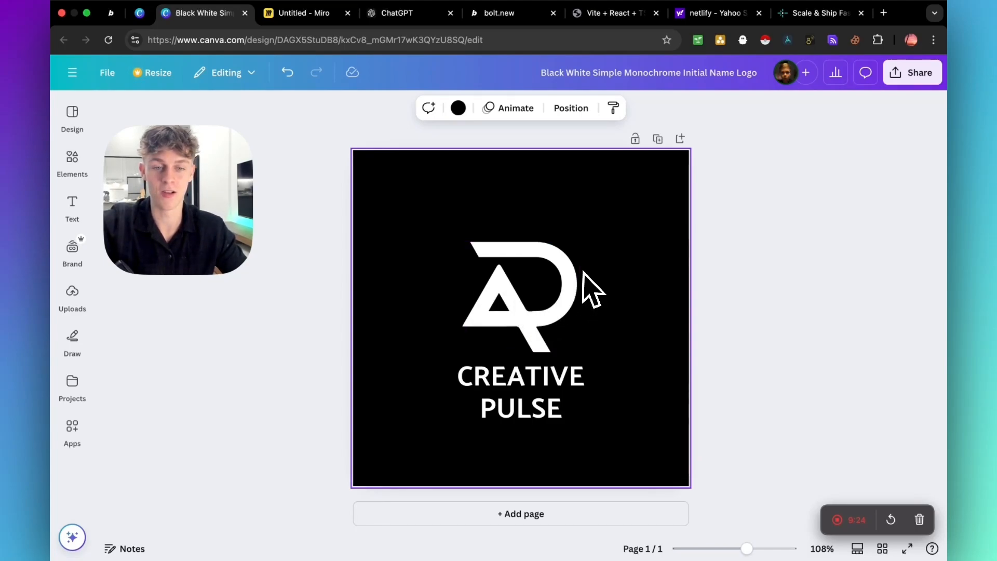
Download the CREATIVE PULSE logo as a PNG file.
{"action": "left_click", "coordinate": [911, 72]}
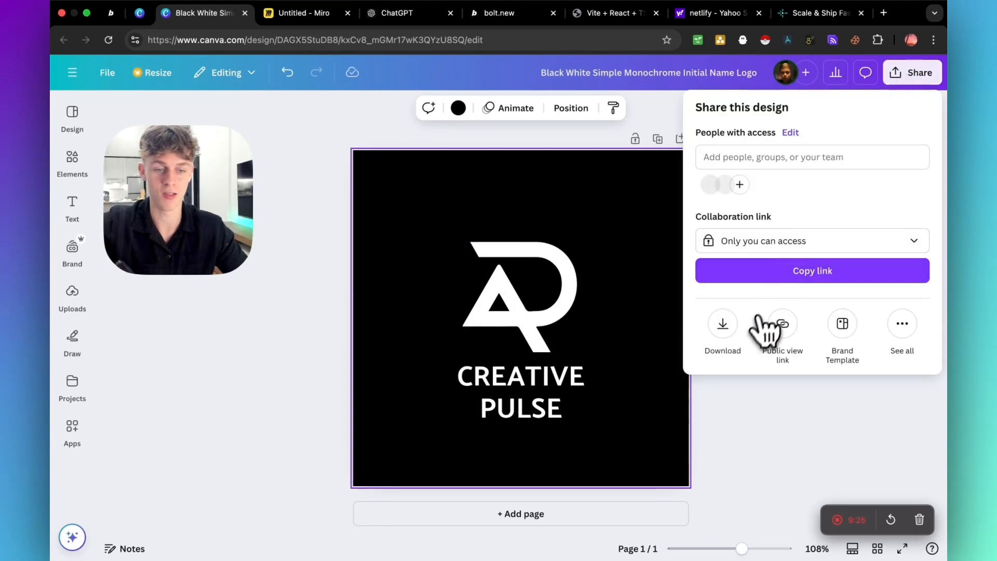
{"action": "left_click", "coordinate": [722, 330]}
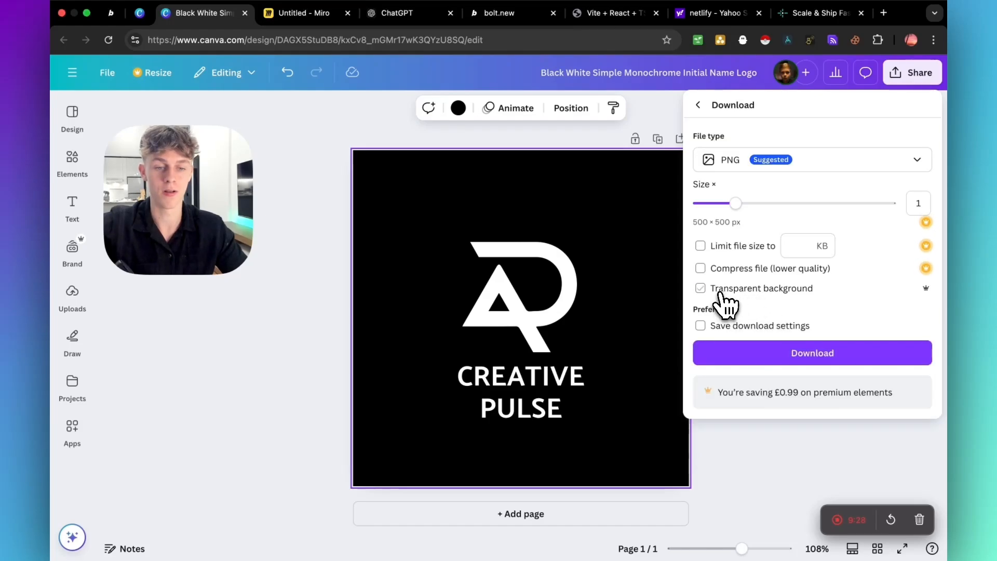
{"action": "left_click", "coordinate": [812, 353]}
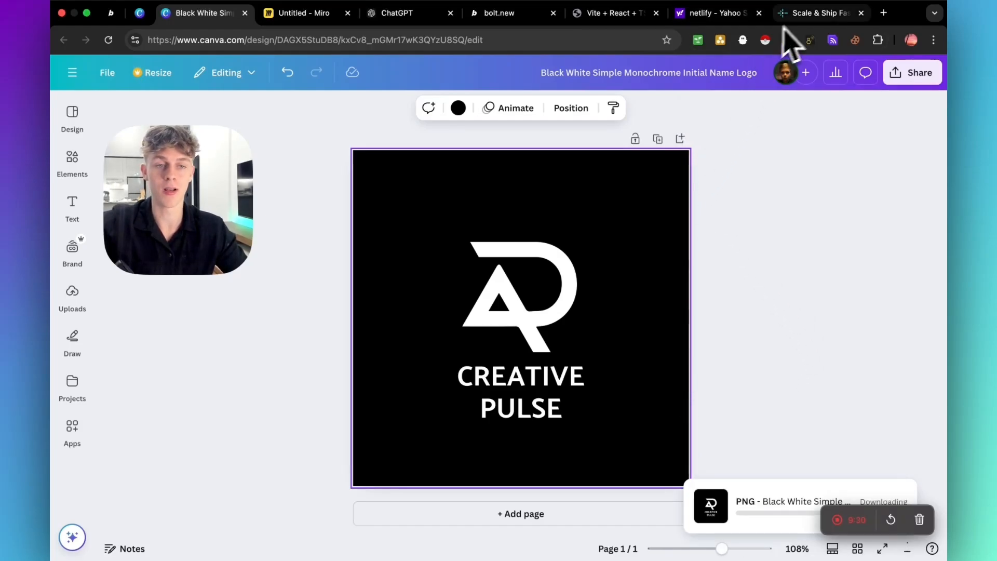
Return to the bolt.new Marketing Assistant project and focus its prompt and preview boxes.
{"action": "left_click", "coordinate": [499, 13]}
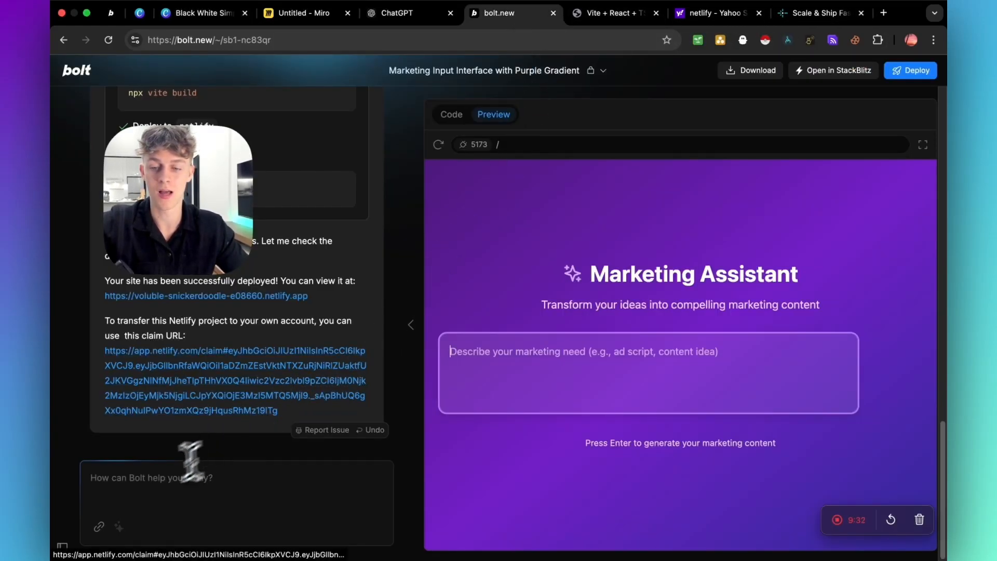
{"action": "left_click", "coordinate": [887, 39]}
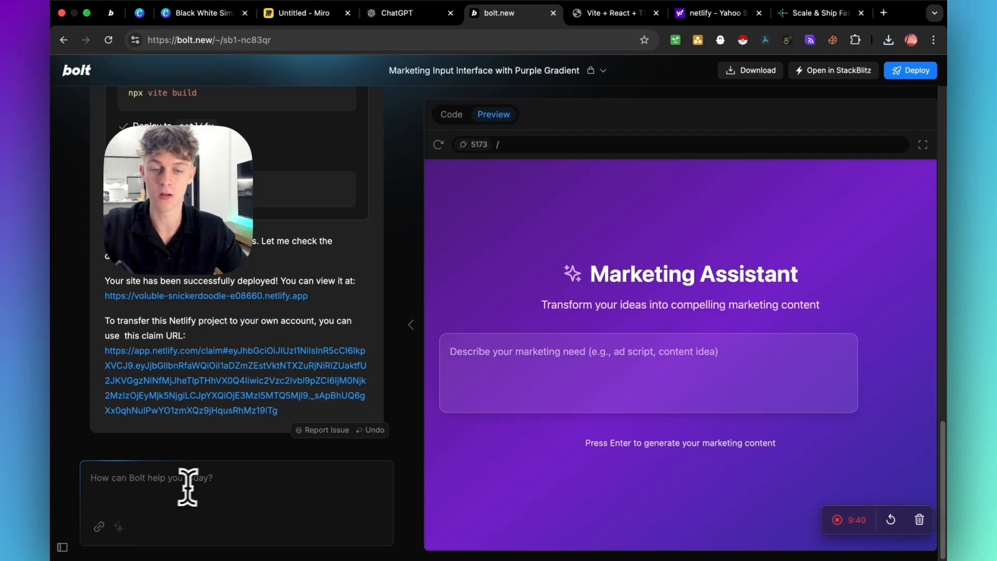
{"action": "mouse_move", "coordinate": [545, 372]}
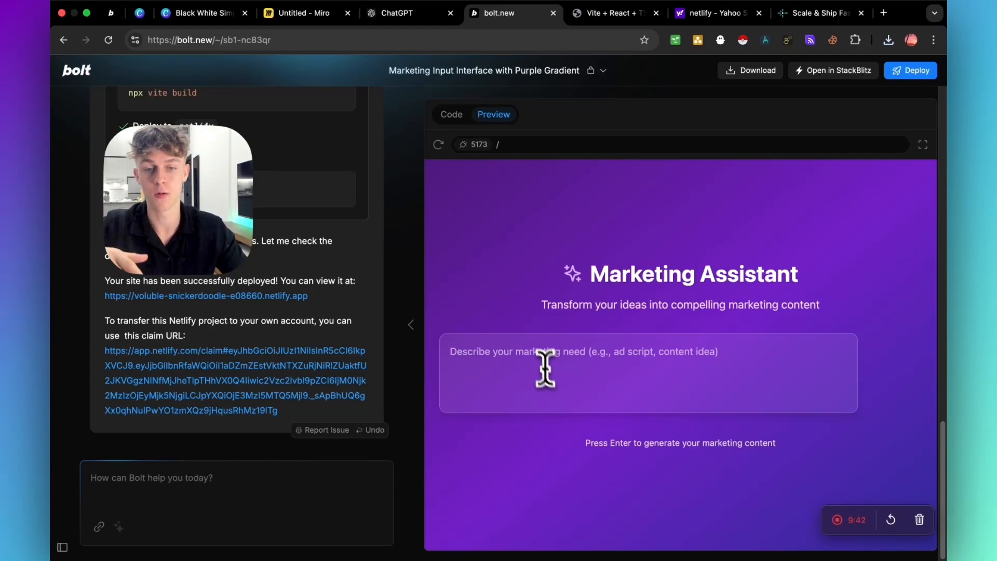
{"action": "left_click", "coordinate": [304, 13]}
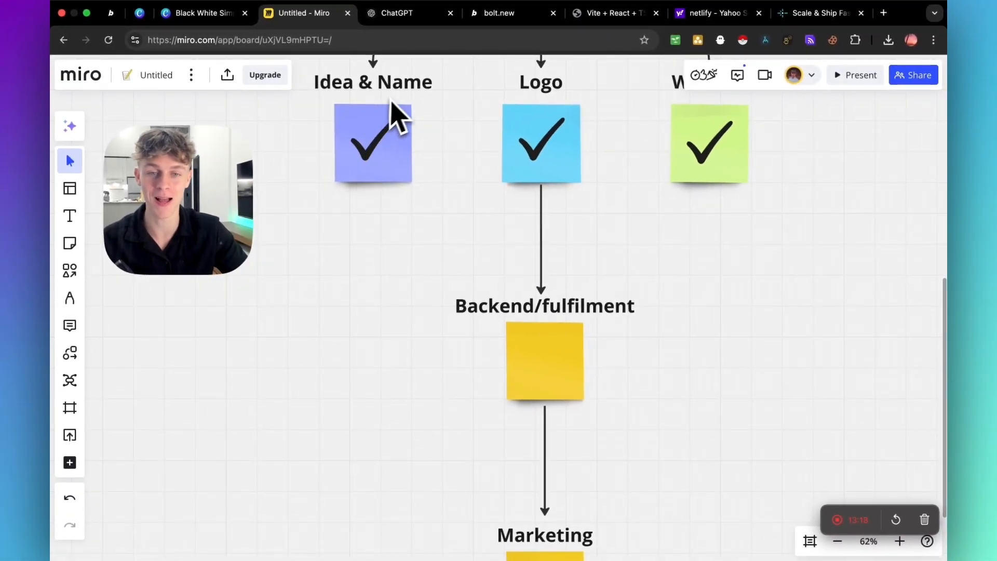
Switch to Miro to review the roadmap with Idea & Name and Logo checked.
{"action": "left_click", "coordinate": [495, 12]}
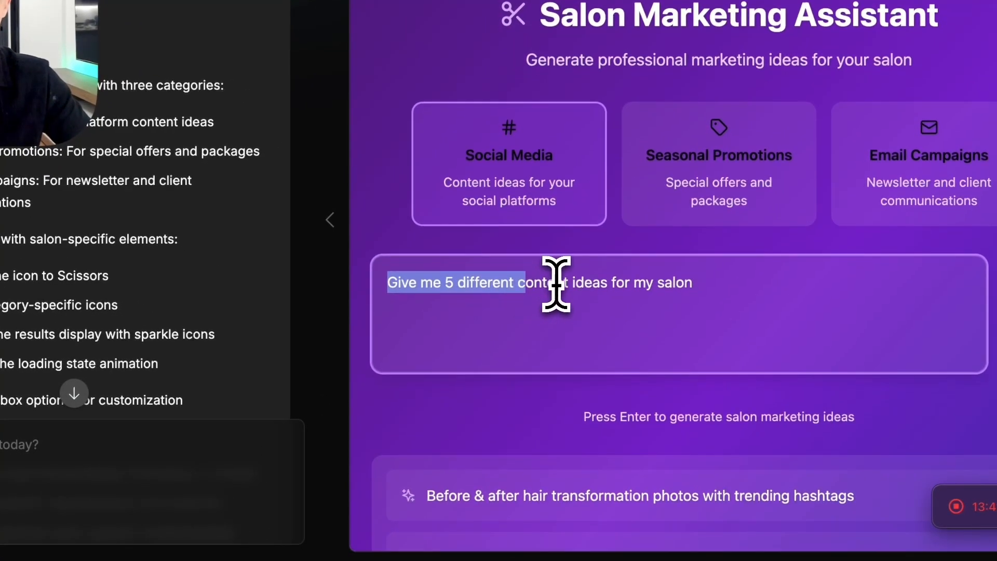
Scroll the Salon Marketing Assistant preview to view the generated salon content ideas.
{"action": "scroll", "scroll_direction": "down", "scroll_amount": 3}
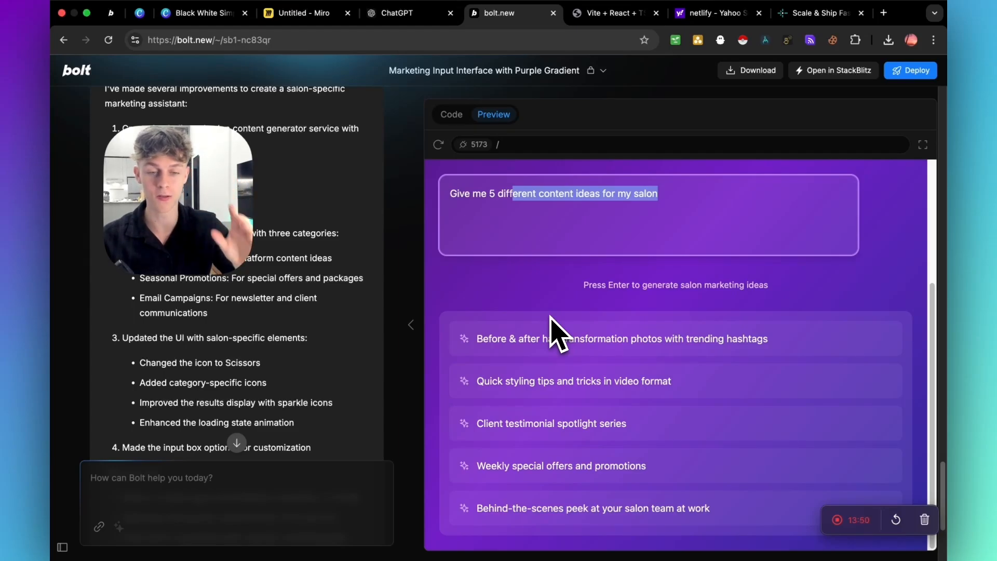
{"action": "mouse_move", "coordinate": [620, 515]}
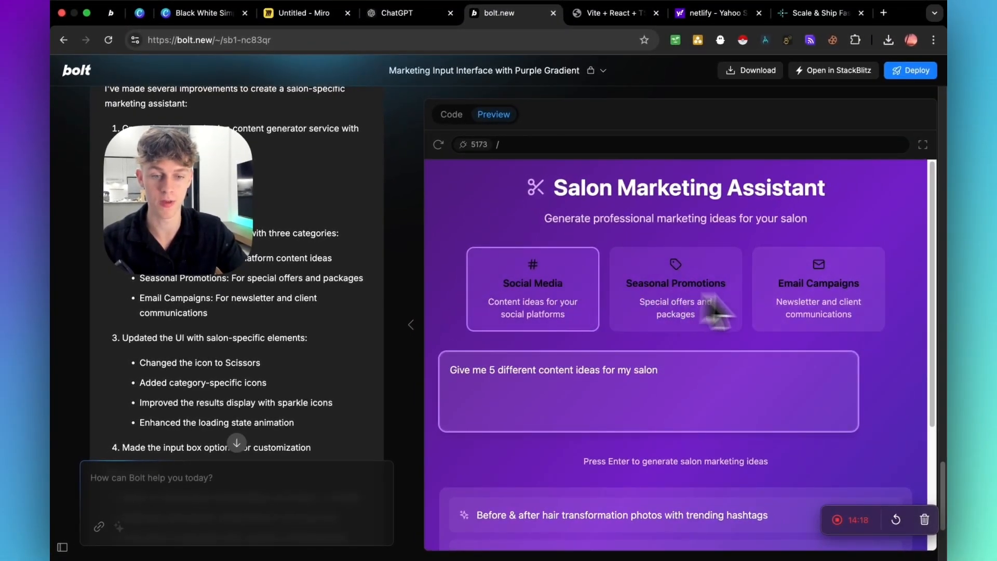
{"action": "mouse_move", "coordinate": [741, 330]}
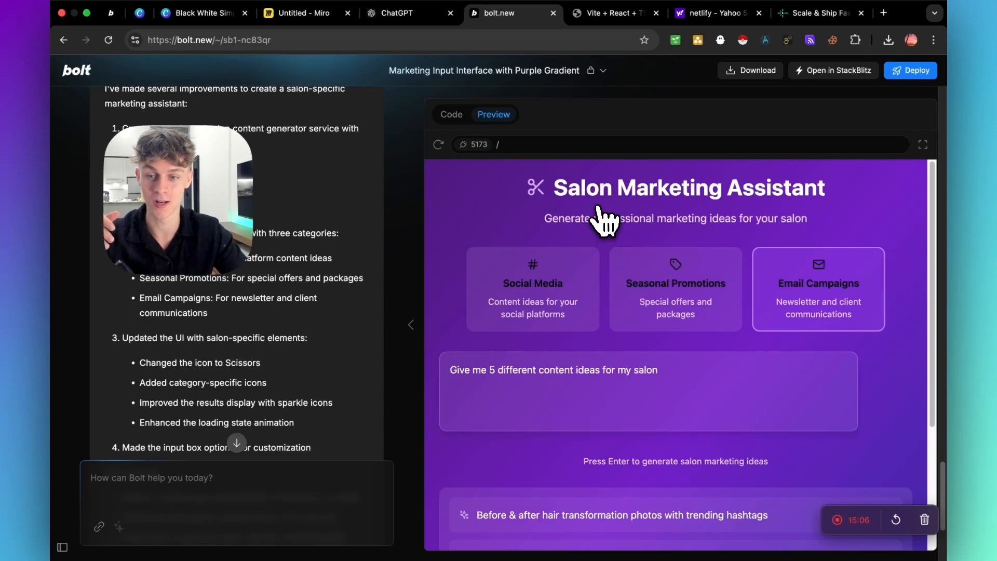
Add a checkmark to the Backend/fulfilment sticky note on the Miro roadmap.
{"action": "left_click", "coordinate": [303, 13]}
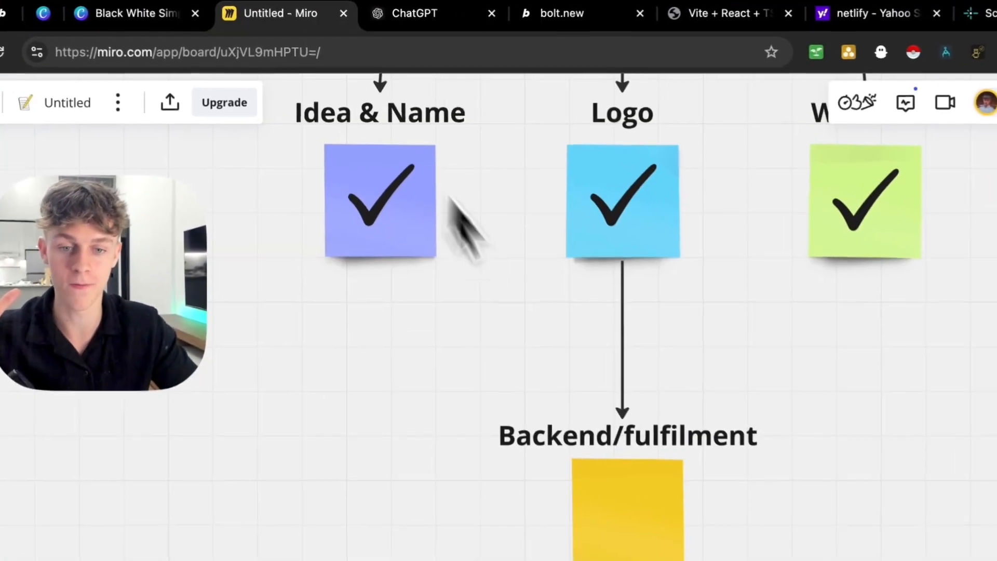
{"action": "left_click", "coordinate": [380, 200]}
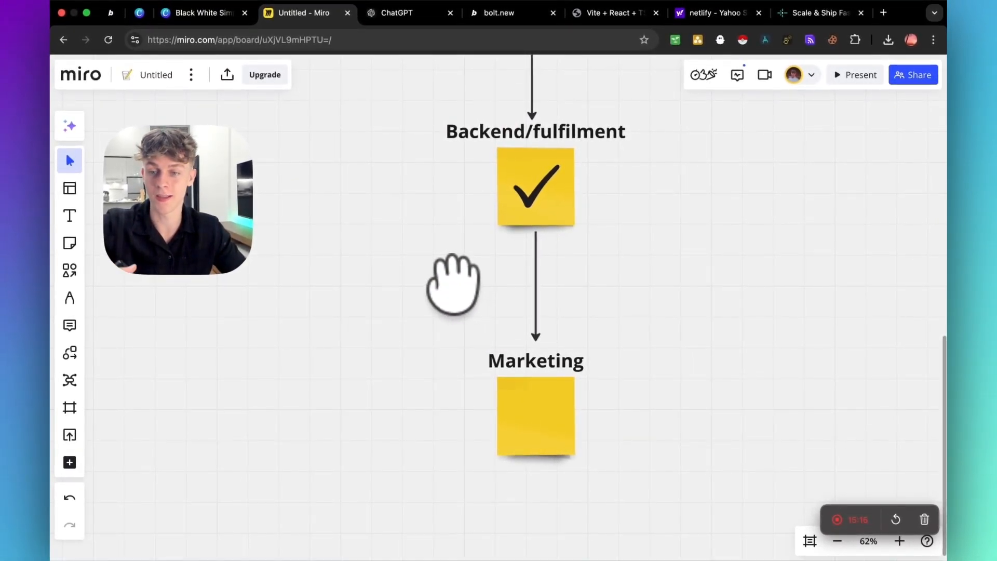
Request a Rule of 200 push-and-pull marketing plan from ChatGPT and review the answer.
{"action": "left_click", "coordinate": [396, 12]}
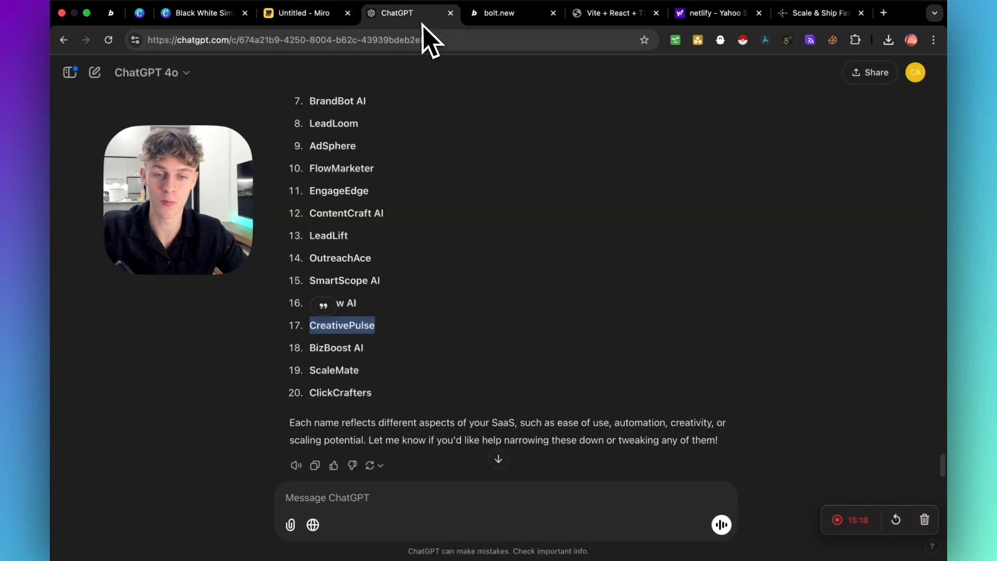
{"action": "scroll", "scroll_direction": "down", "scroll_amount": 3}
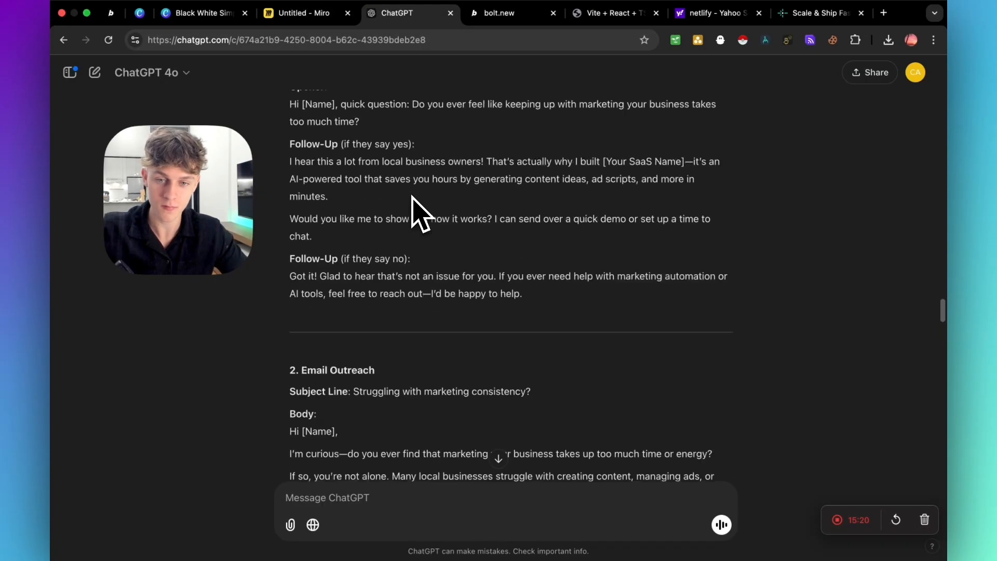
{"action": "scroll", "scroll_direction": "down", "scroll_amount": 3}
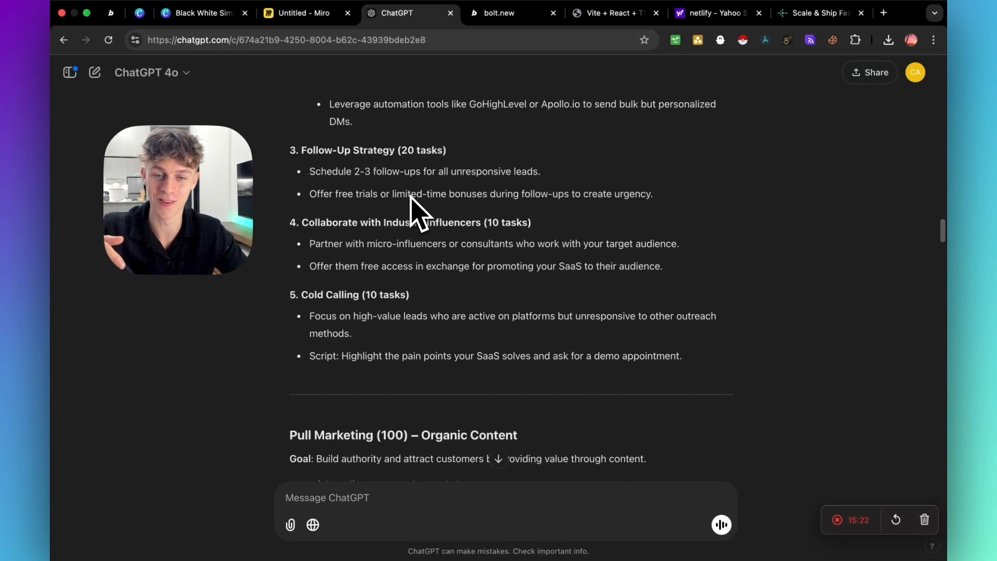
{"action": "scroll", "scroll_direction": "up", "scroll_amount": 3}
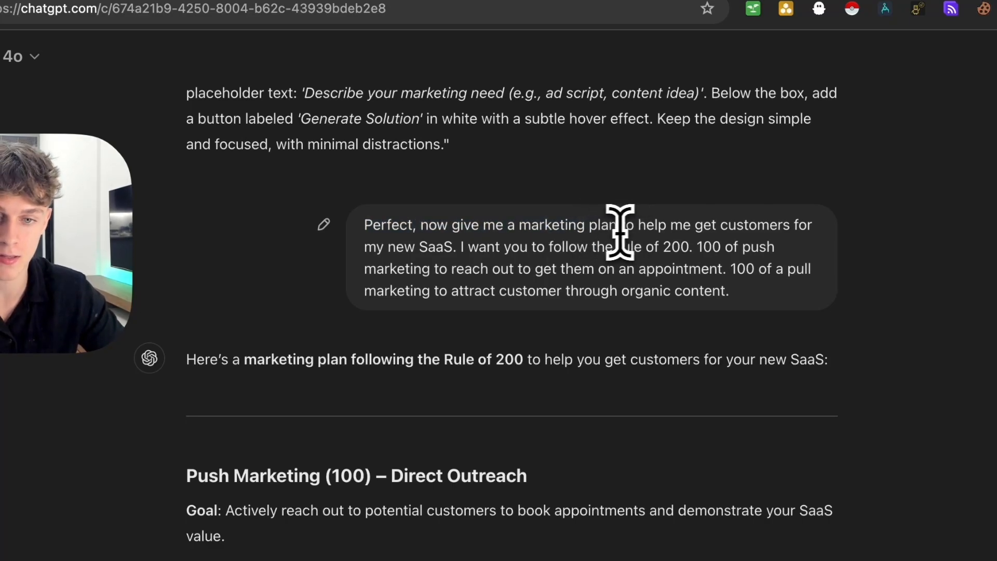
{"action": "left_click_drag", "start_coordinate": [484, 247], "coordinate": [642, 247]}
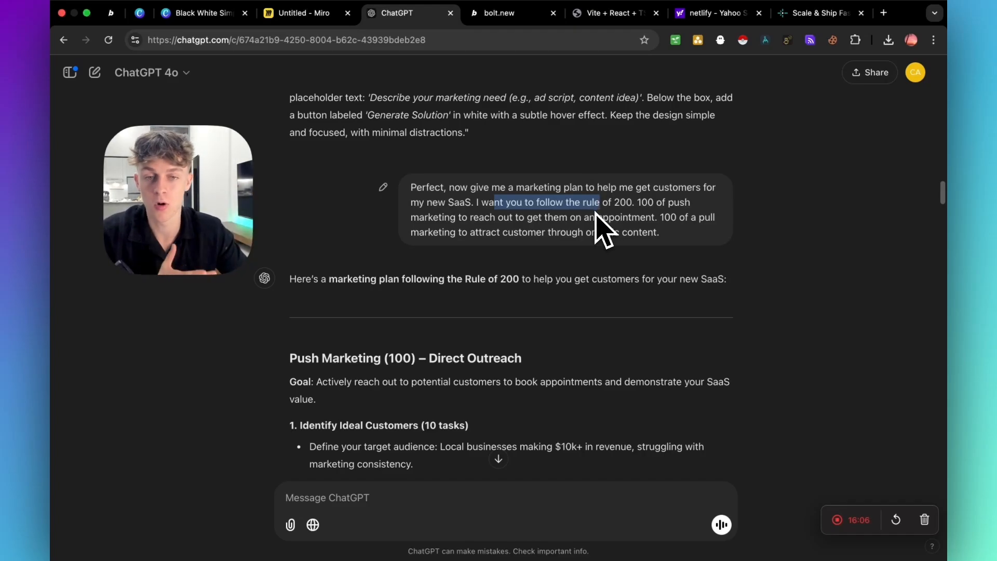
{"action": "scroll", "scroll_direction": "down", "scroll_amount": 3}
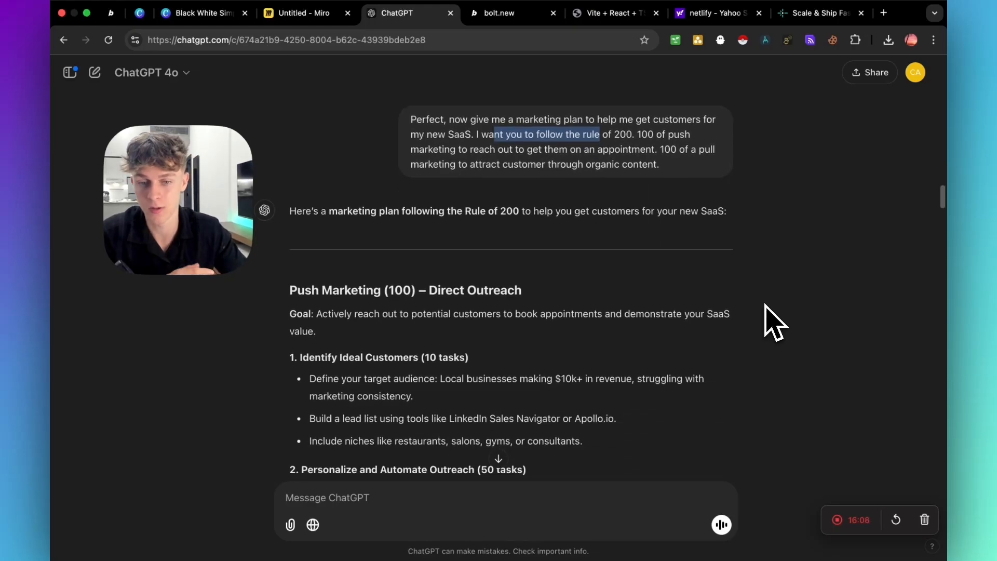
{"action": "scroll", "scroll_direction": "down", "scroll_amount": 3}
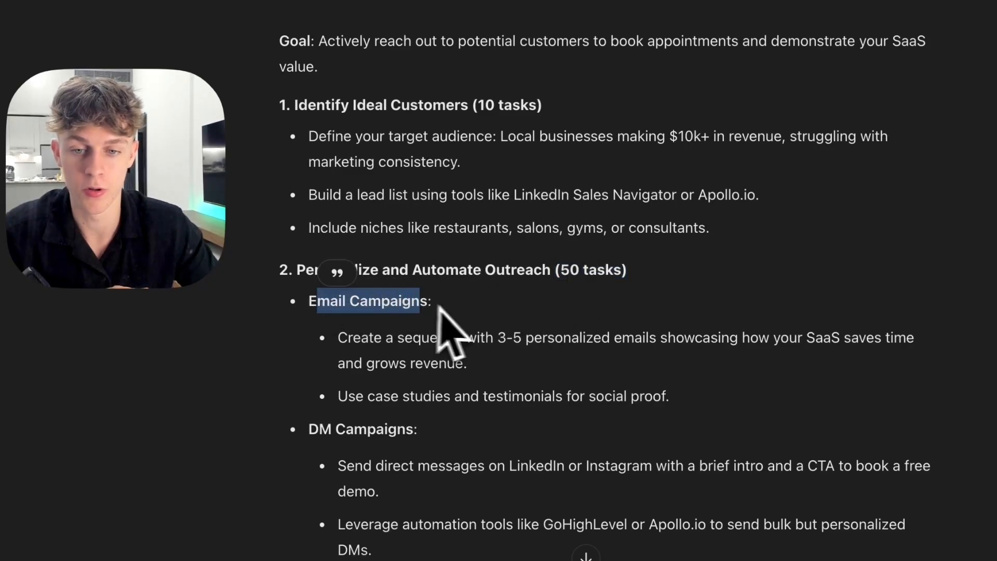
{"action": "scroll", "scroll_direction": "down", "scroll_amount": 3}
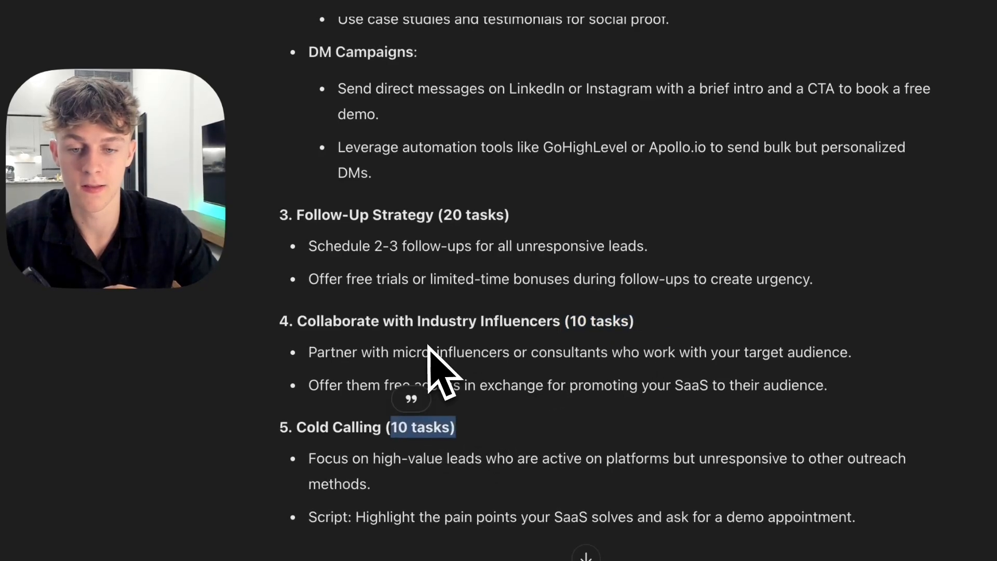
{"action": "scroll", "scroll_direction": "down", "scroll_amount": 3}
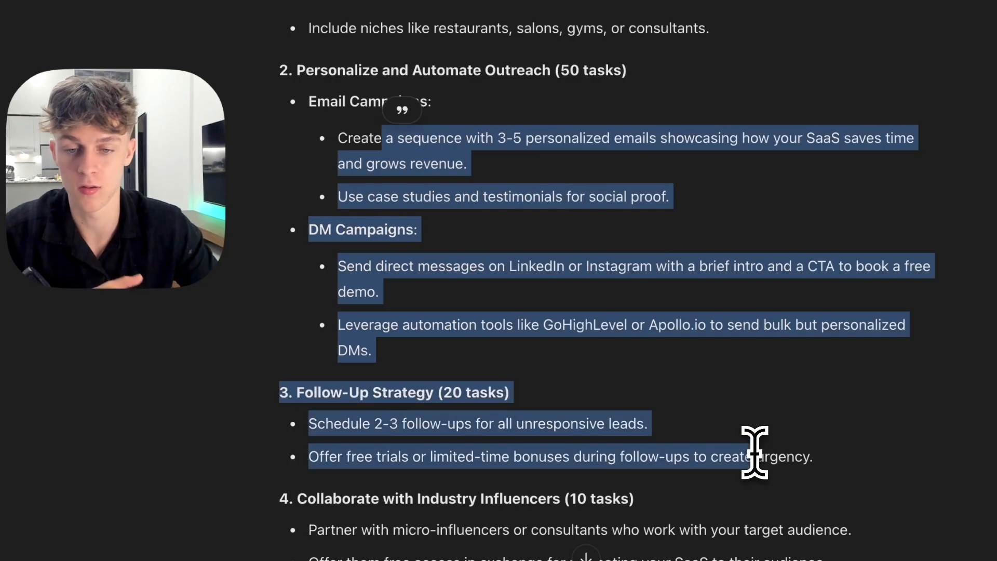
{"action": "scroll", "scroll_direction": "down", "scroll_amount": 3}
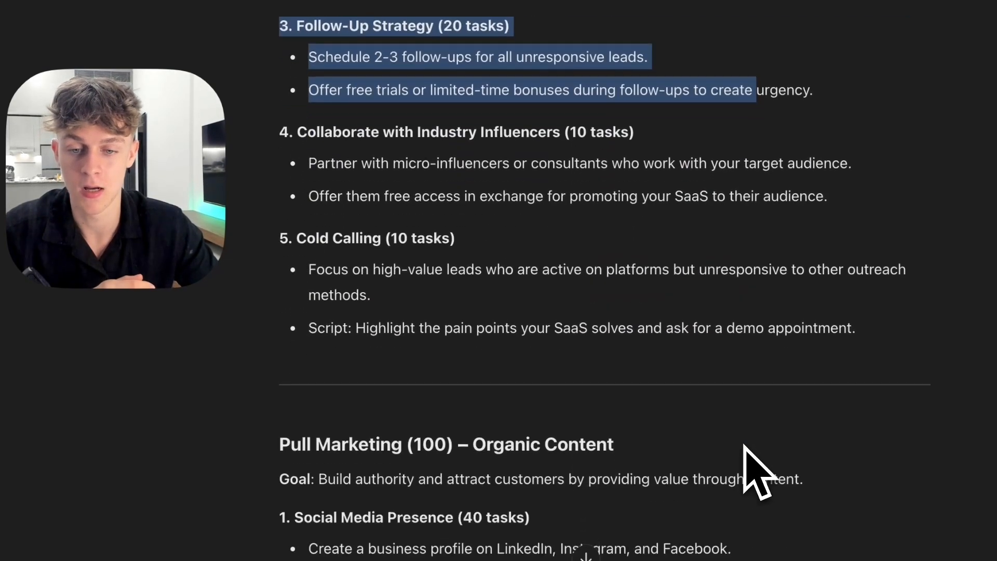
{"action": "scroll", "scroll_direction": "down", "scroll_amount": 3}
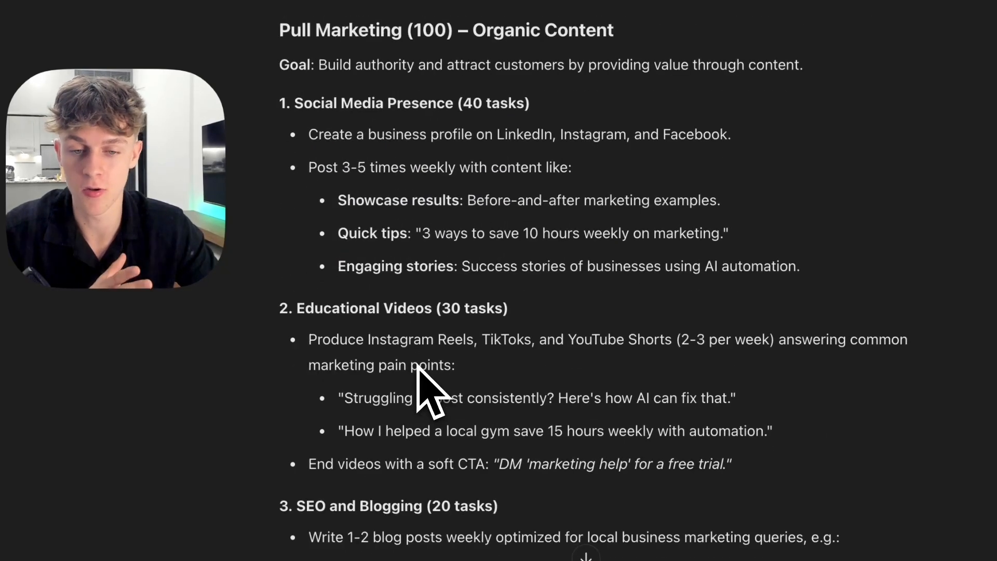
{"action": "double_click", "coordinate": [368, 308]}
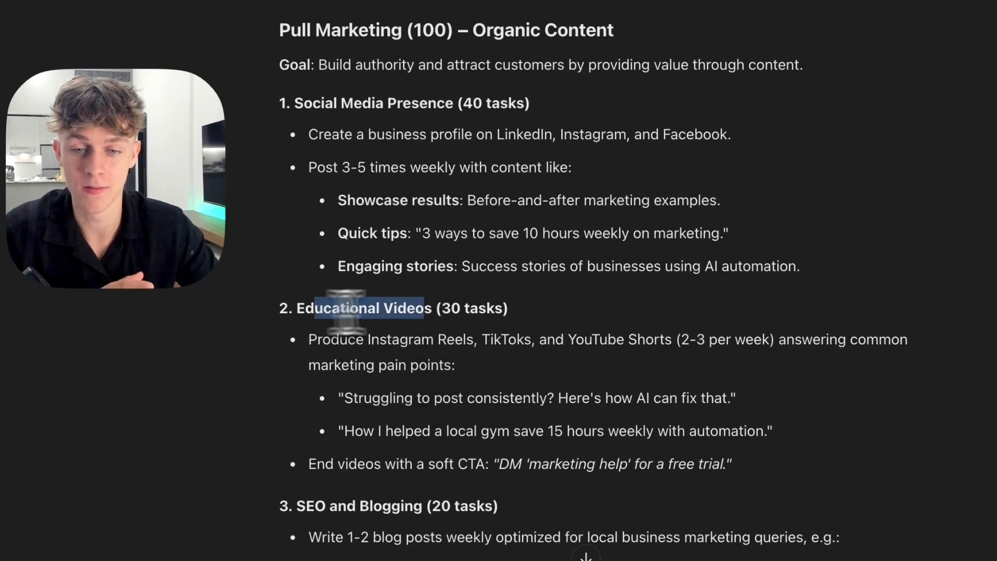
{"action": "left_click_drag", "start_coordinate": [671, 339], "coordinate": [772, 339]}
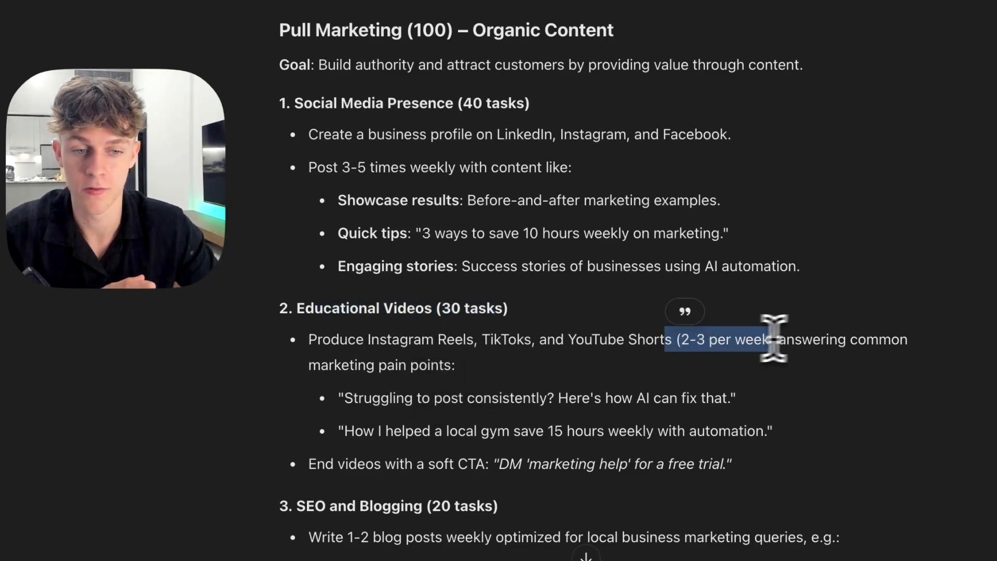
{"action": "mouse_move", "coordinate": [642, 381]}
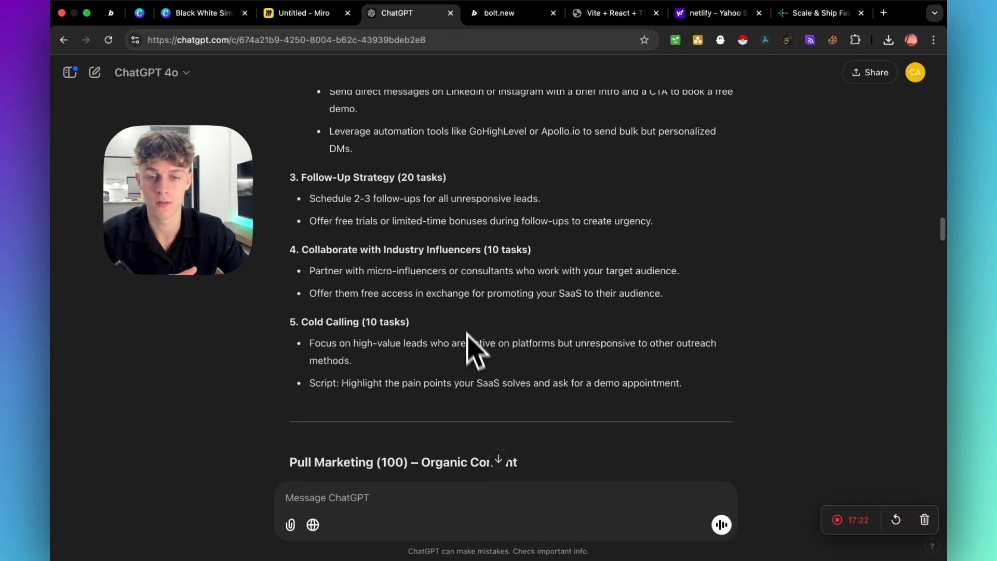
{"action": "scroll", "scroll_direction": "up", "scroll_amount": 3}
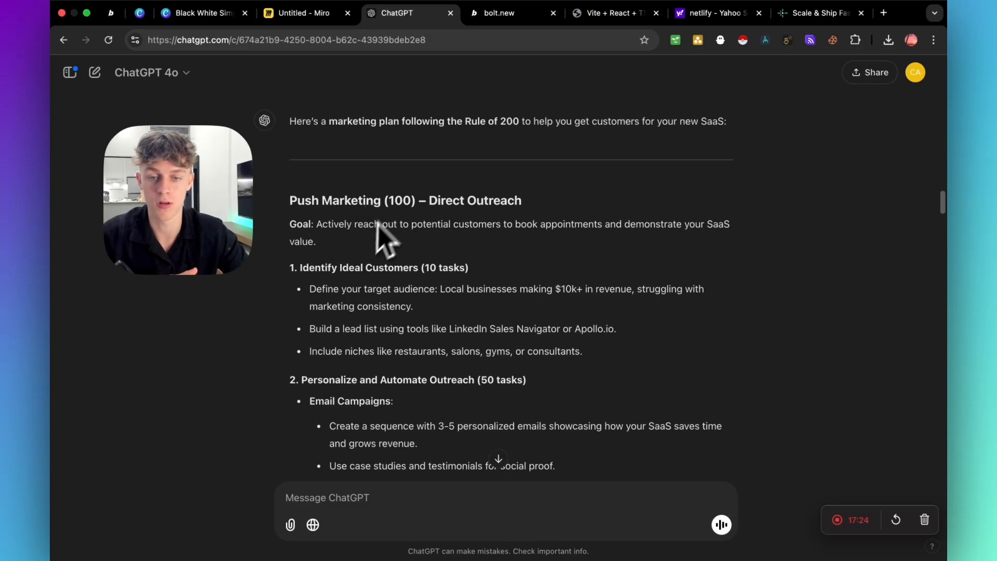
{"action": "scroll", "scroll_direction": "down", "scroll_amount": 3}
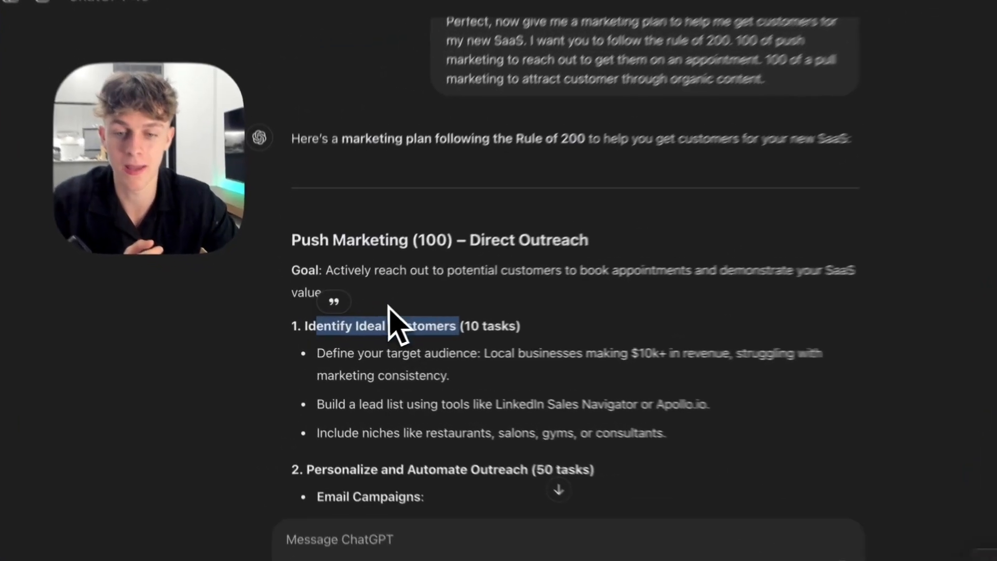
{"action": "scroll", "scroll_direction": "down", "scroll_amount": 3}
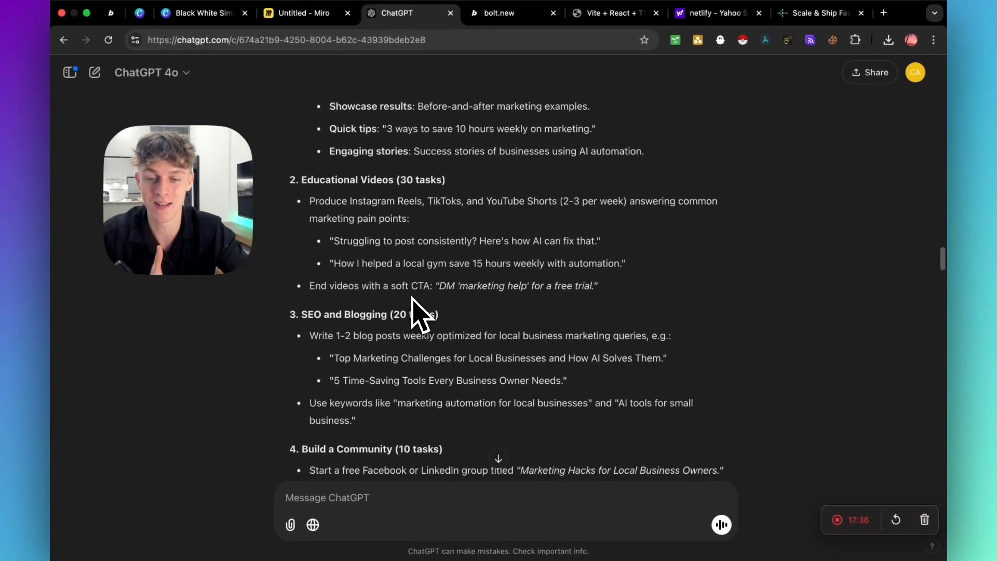
{"action": "scroll", "scroll_direction": "down", "scroll_amount": 3}
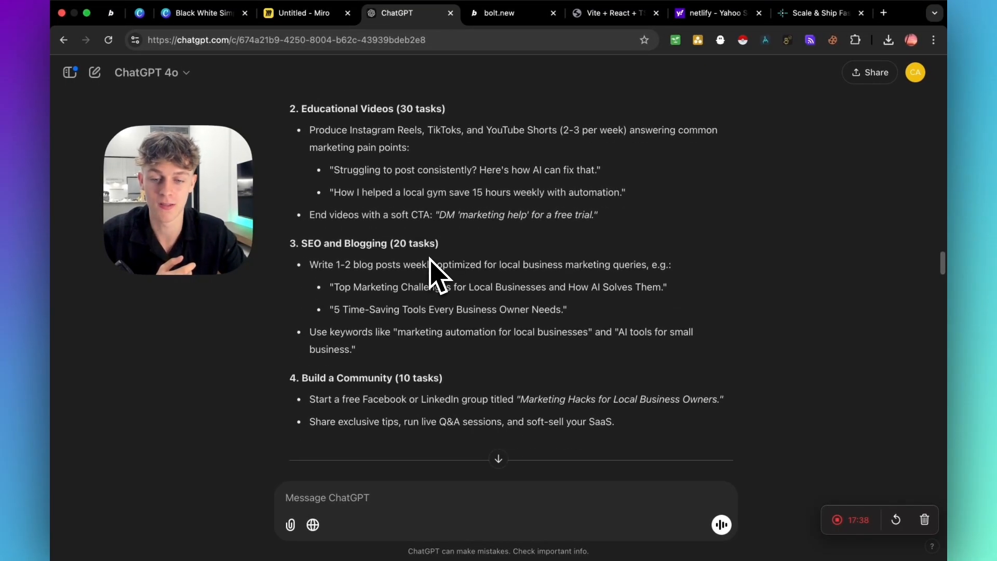
{"action": "scroll", "scroll_direction": "down", "scroll_amount": 3}
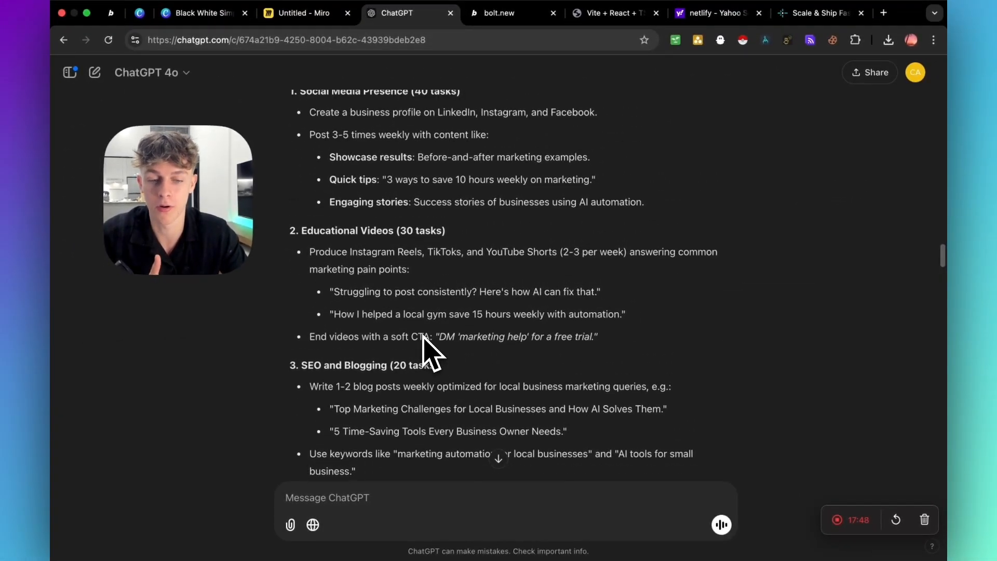
{"action": "scroll", "scroll_direction": "down", "scroll_amount": 3}
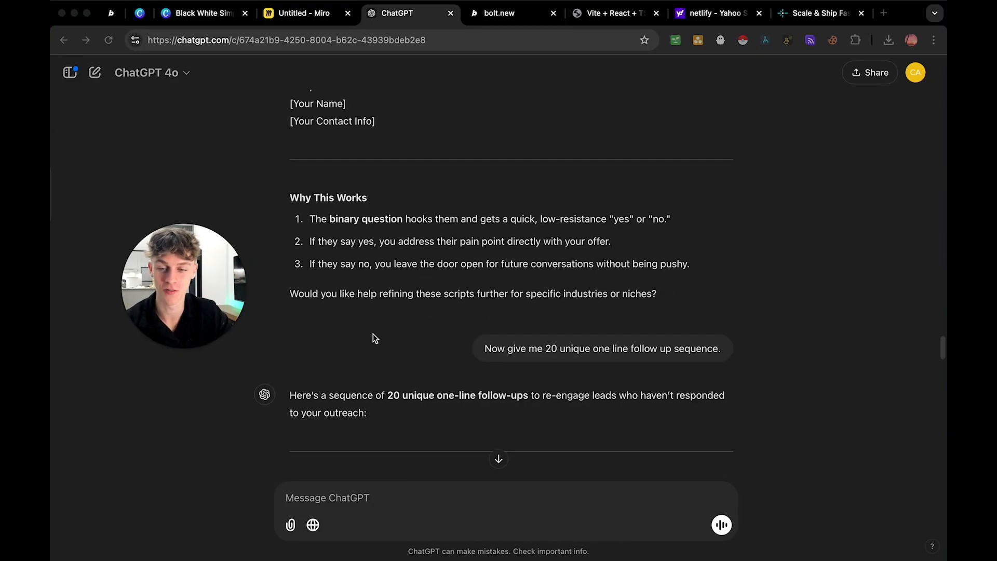
{"action": "left_click_drag", "start_coordinate": [483, 348], "coordinate": [629, 348]}
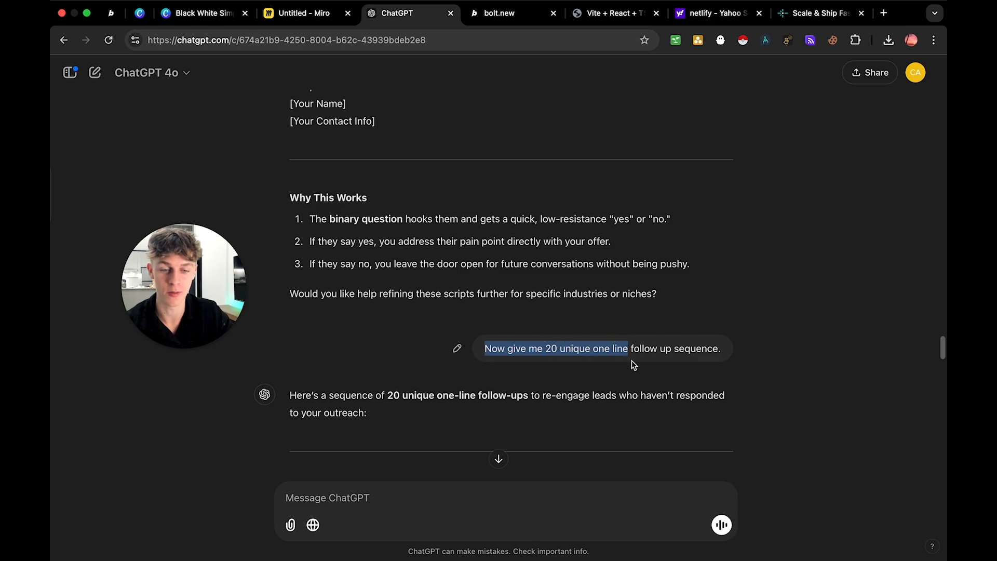
{"action": "mouse_move", "coordinate": [621, 354]}
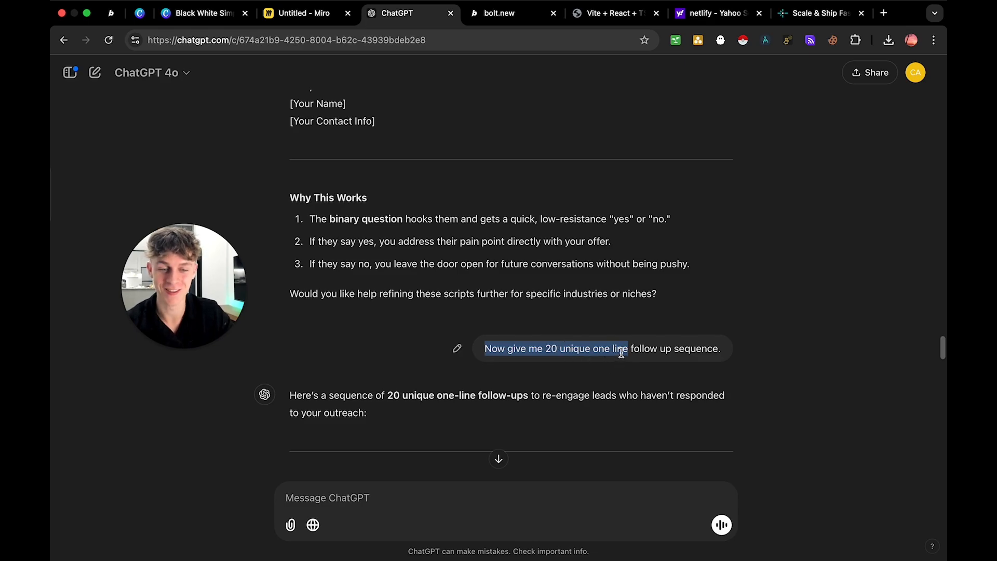
{"action": "scroll", "scroll_direction": "down", "scroll_amount": 3}
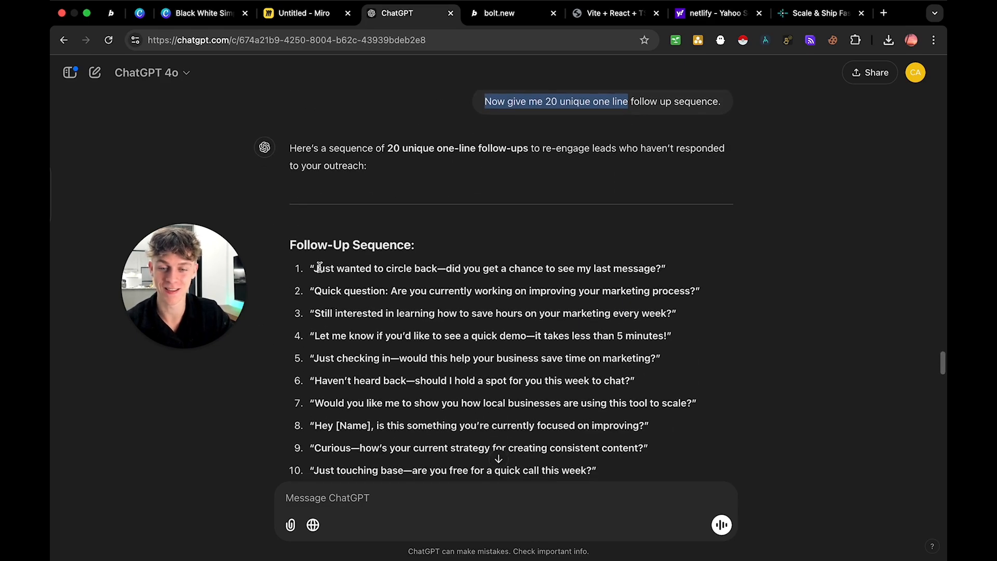
{"action": "scroll", "scroll_direction": "down", "scroll_amount": 3}
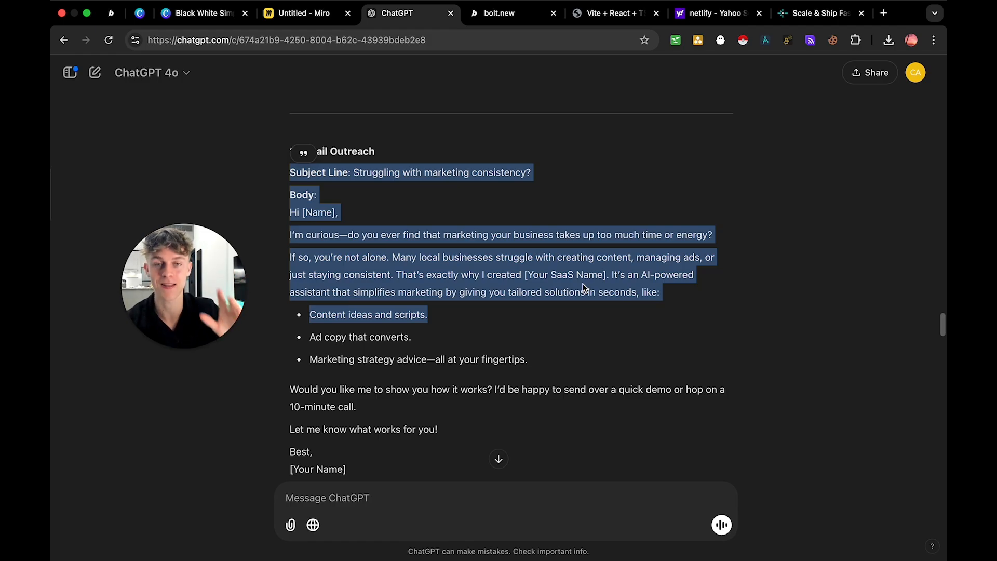
{"action": "scroll", "scroll_direction": "down", "scroll_amount": 3}
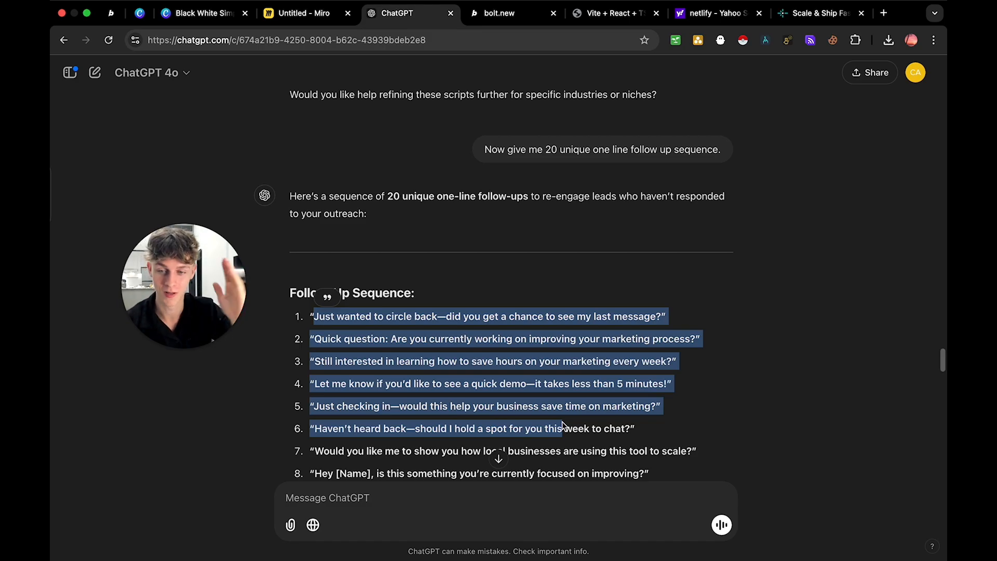
{"action": "scroll", "scroll_direction": "down", "scroll_amount": 3}
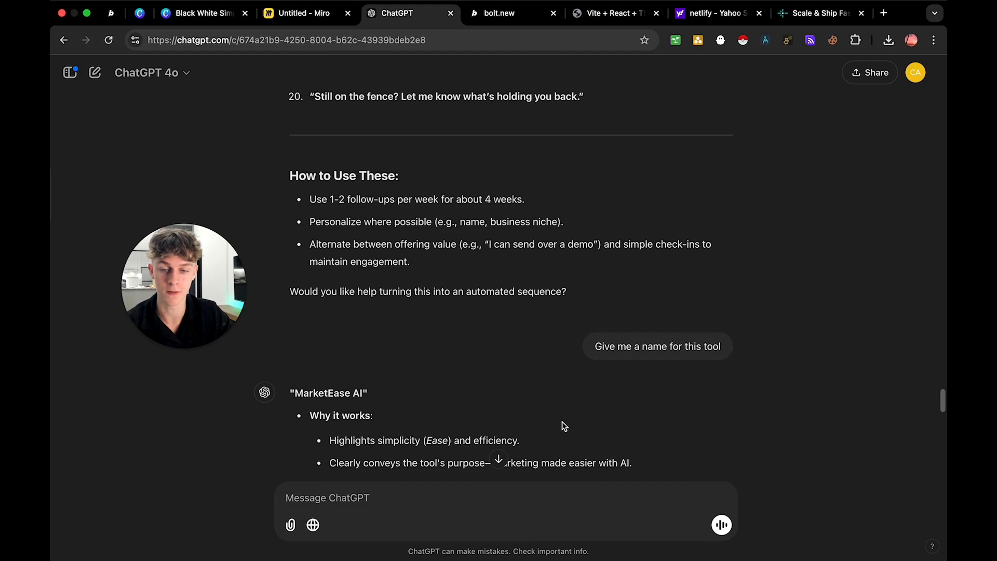
{"action": "scroll", "scroll_direction": "up", "scroll_amount": 3}
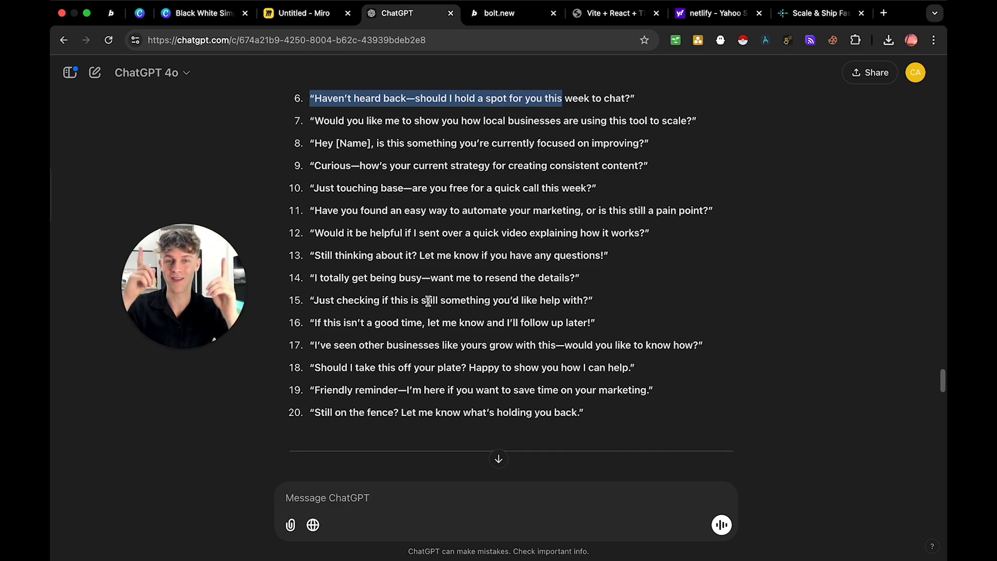
{"action": "mouse_move", "coordinate": [249, 167]}
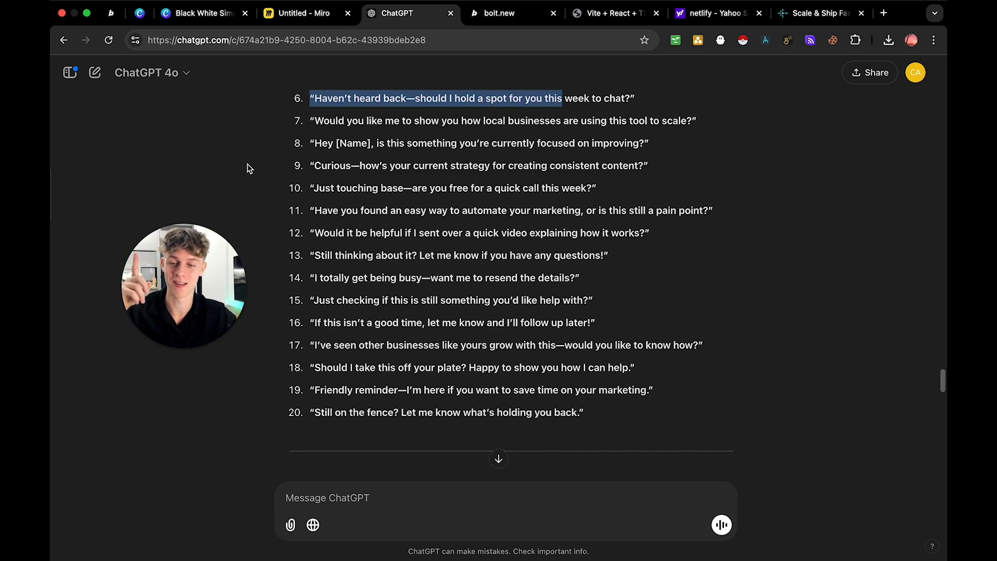